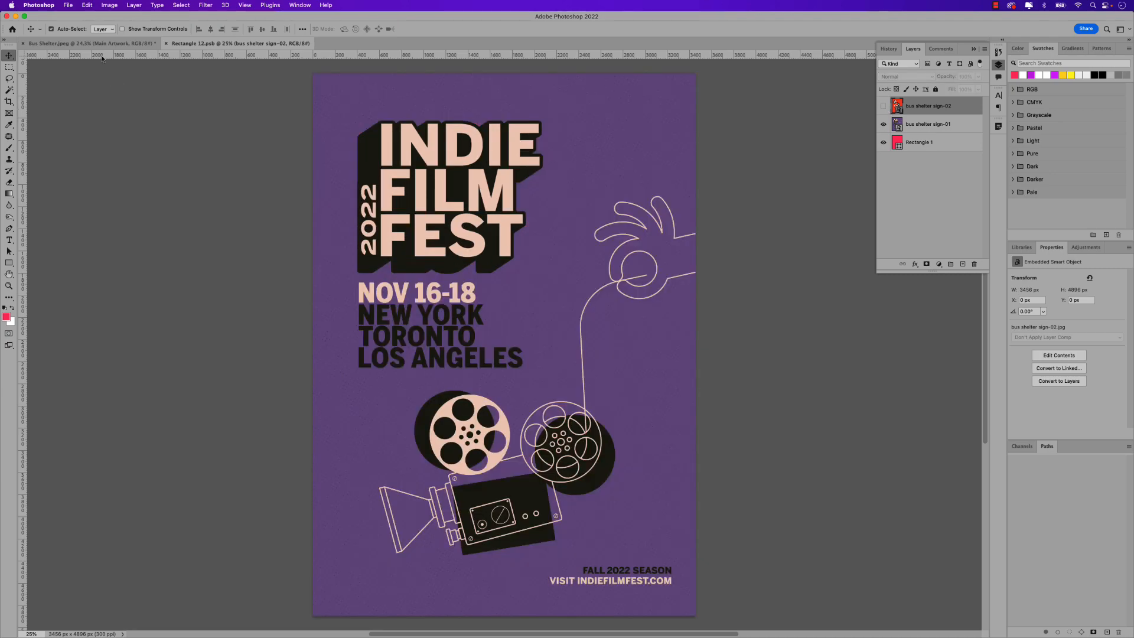
Review the poster smart object, then bring up bus shelter sign.ai in Illustrator.
{"action": "right_click", "coordinate": [926, 105]}
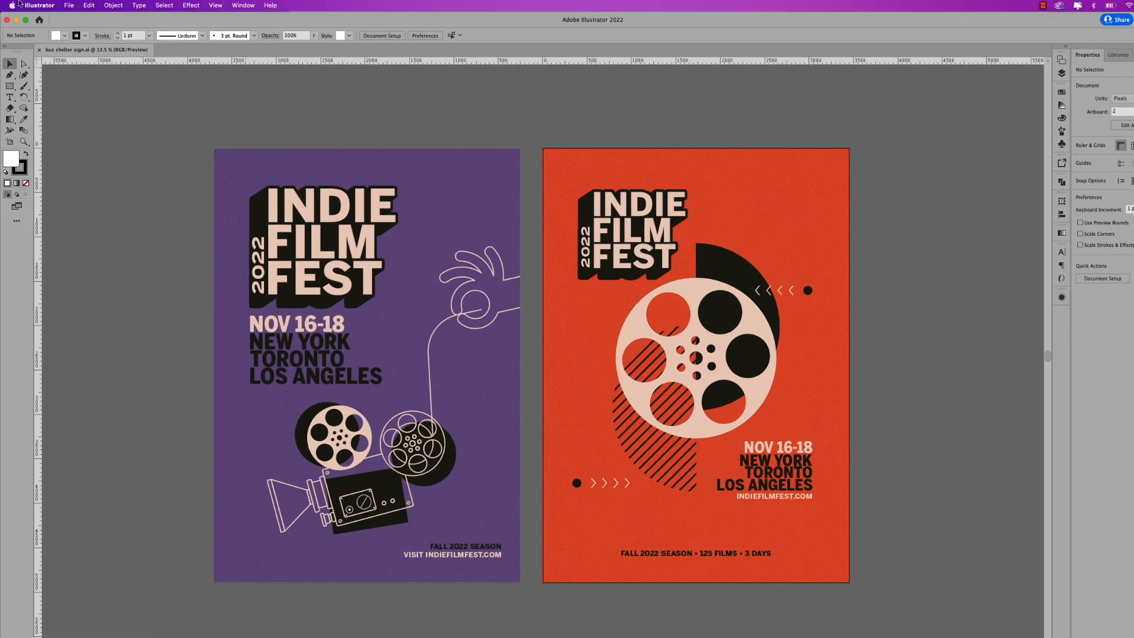
Export each poster artboard as a maximum-quality JPEG named bus shelter sign.
{"action": "left_click", "coordinate": [69, 5]}
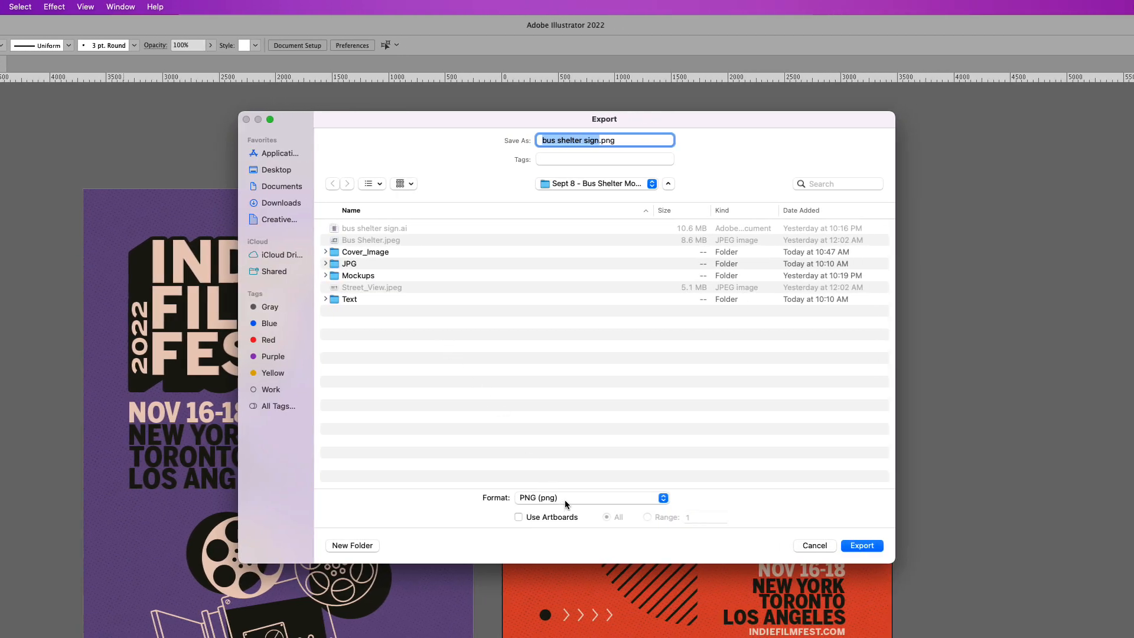
{"action": "left_click", "coordinate": [588, 497]}
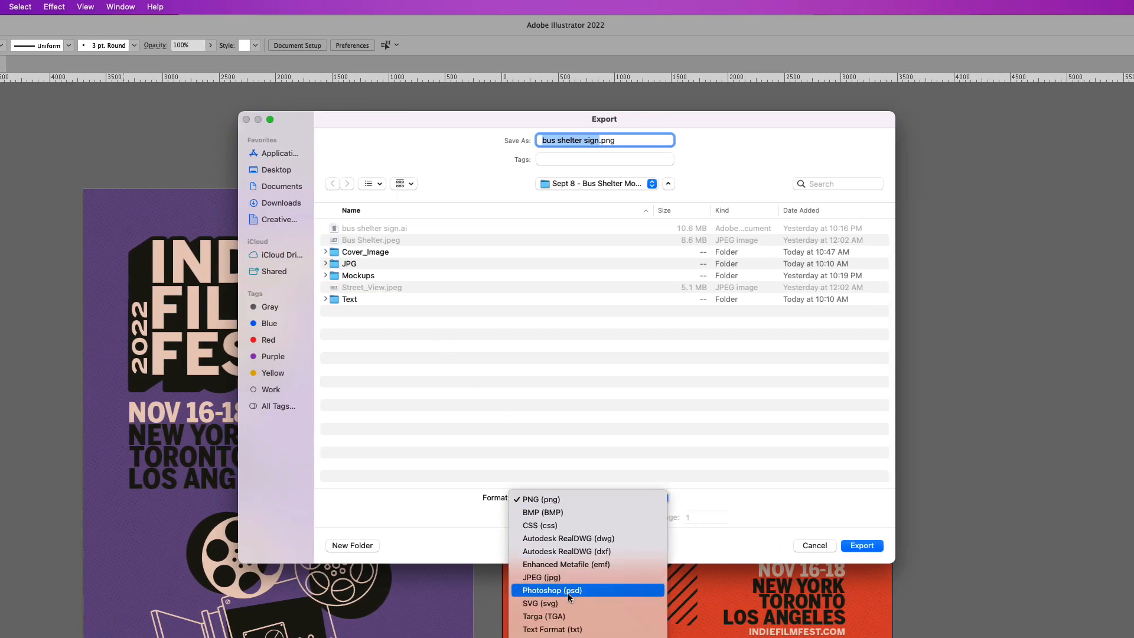
{"action": "left_click", "coordinate": [540, 577]}
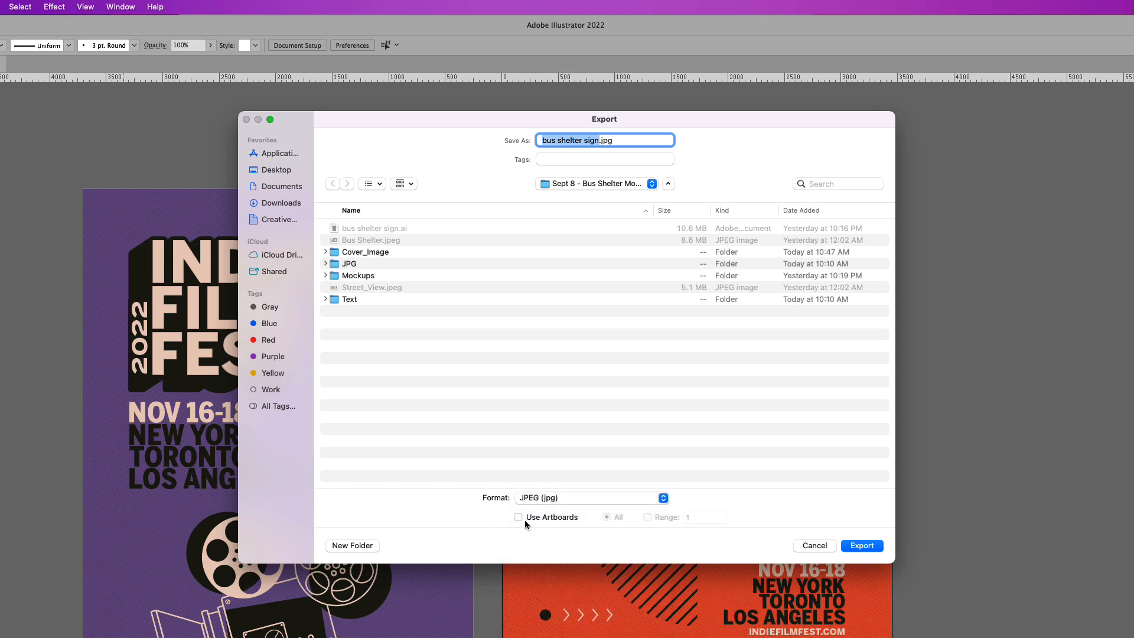
{"action": "left_click", "coordinate": [518, 516]}
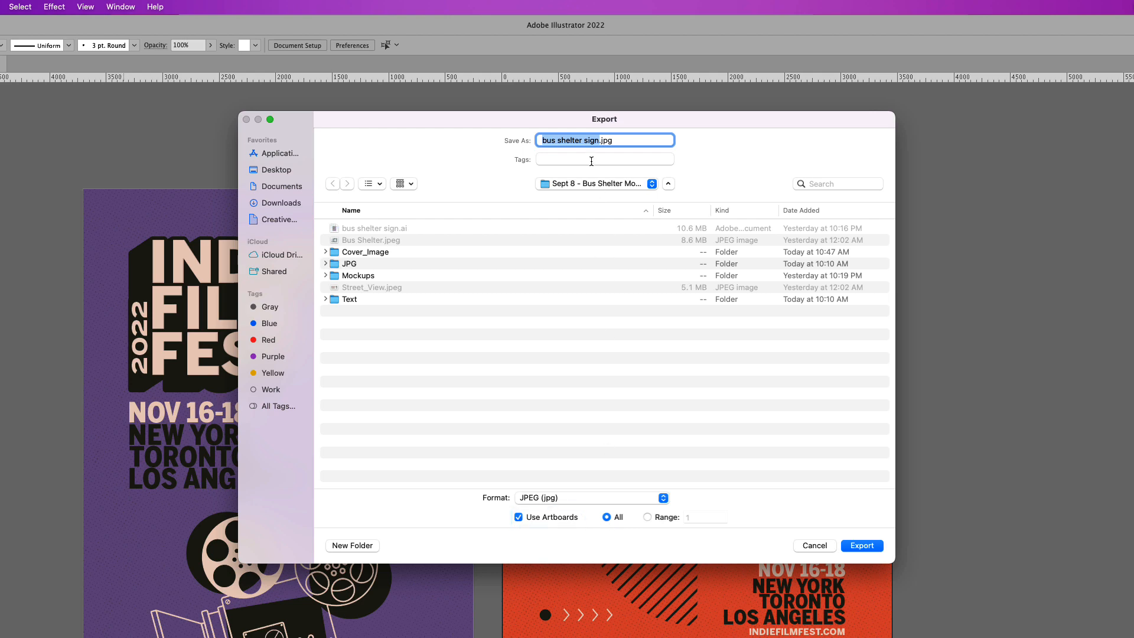
{"action": "left_click", "coordinate": [861, 545]}
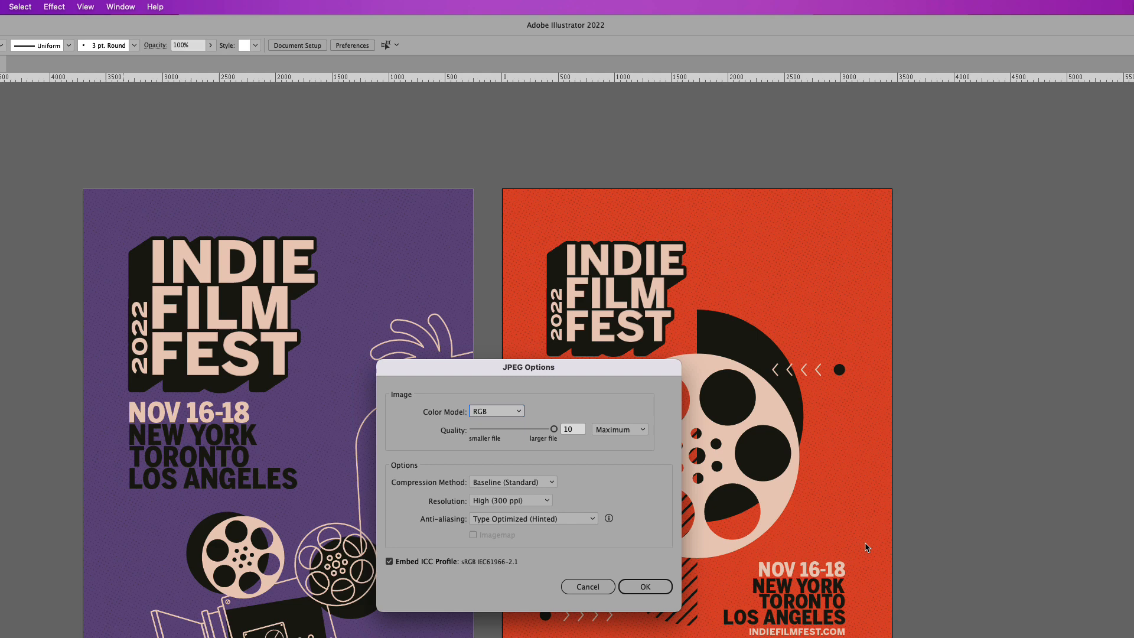
{"action": "left_click_drag", "start_coordinate": [528, 366], "coordinate": [519, 327]}
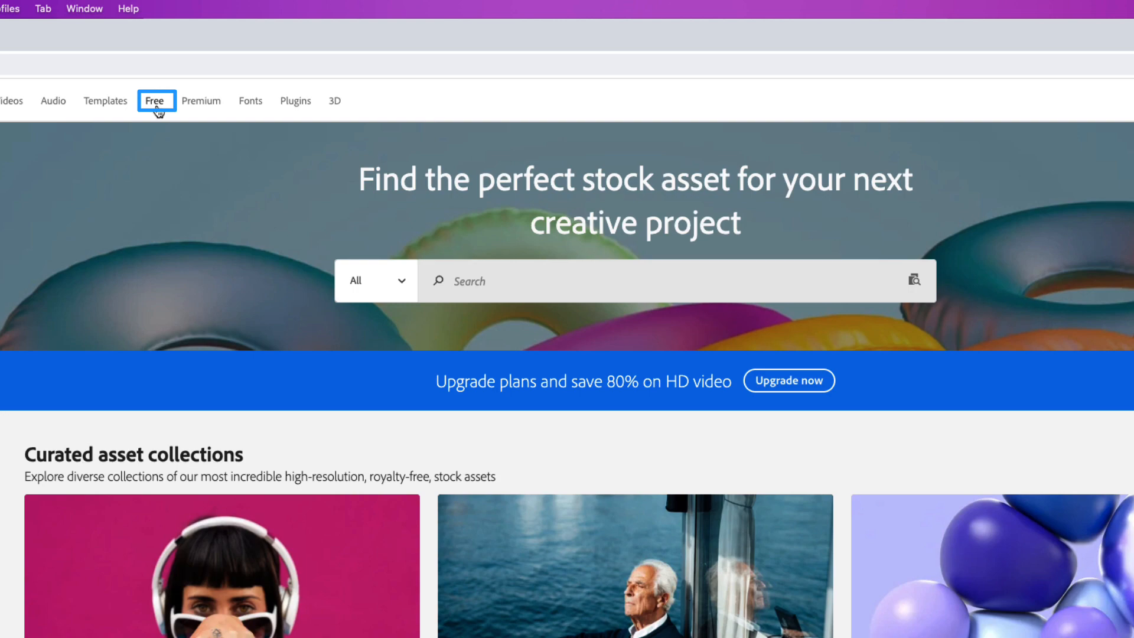
Search Adobe Stock's free assets for 'Billboard Bu' bus shelter imagery.
{"action": "left_click", "coordinate": [153, 100]}
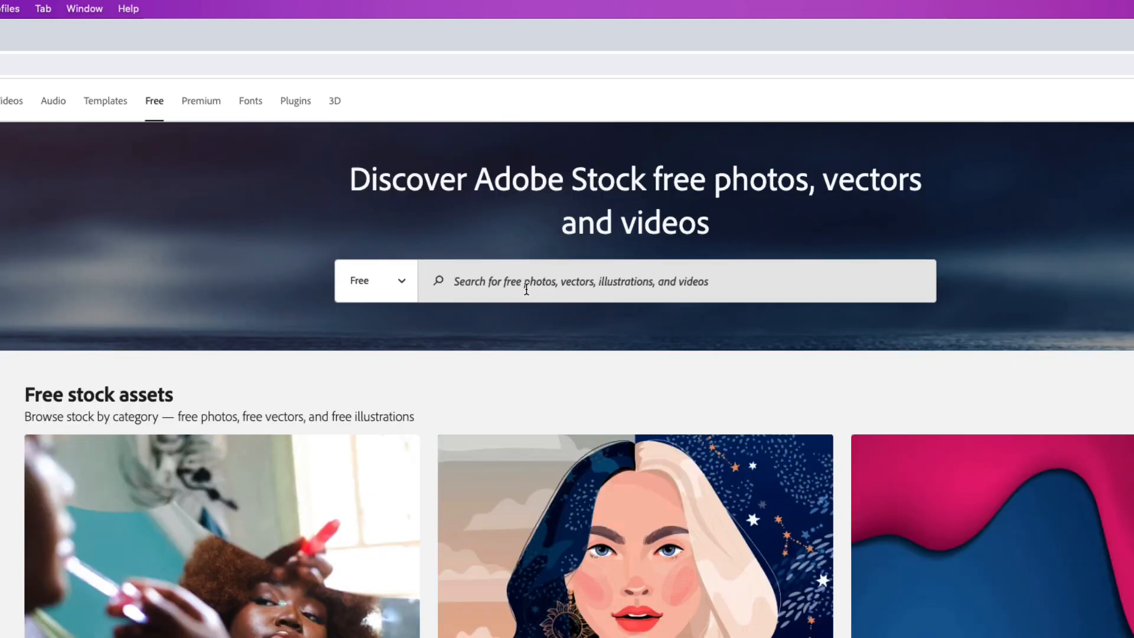
{"action": "type", "text": "Billboard Bu"}
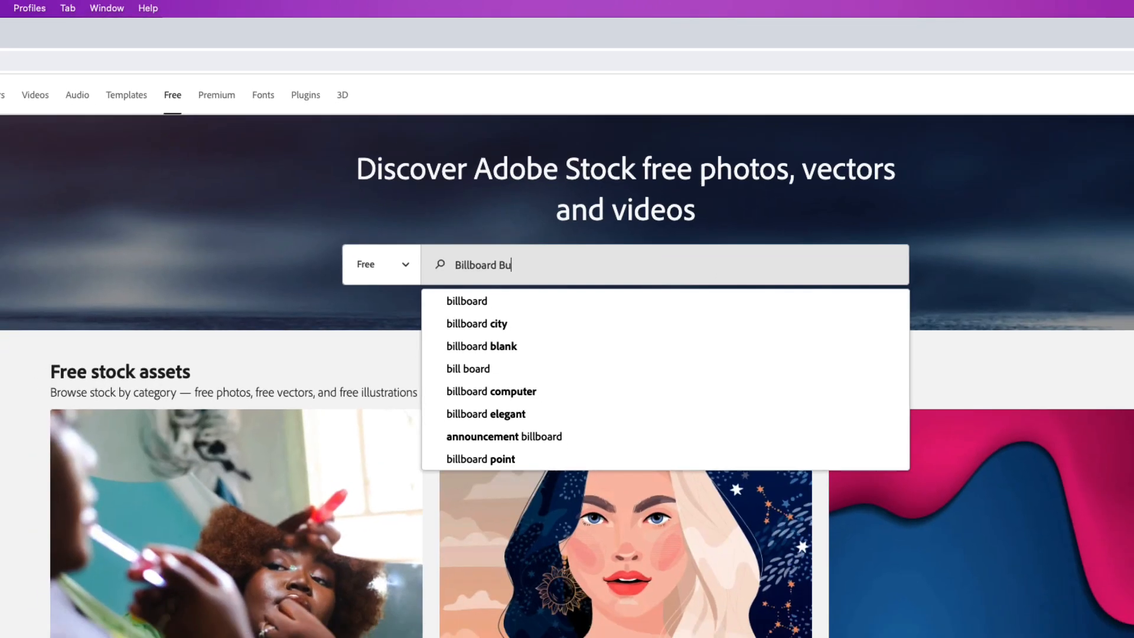
{"action": "key", "text": "Enter"}
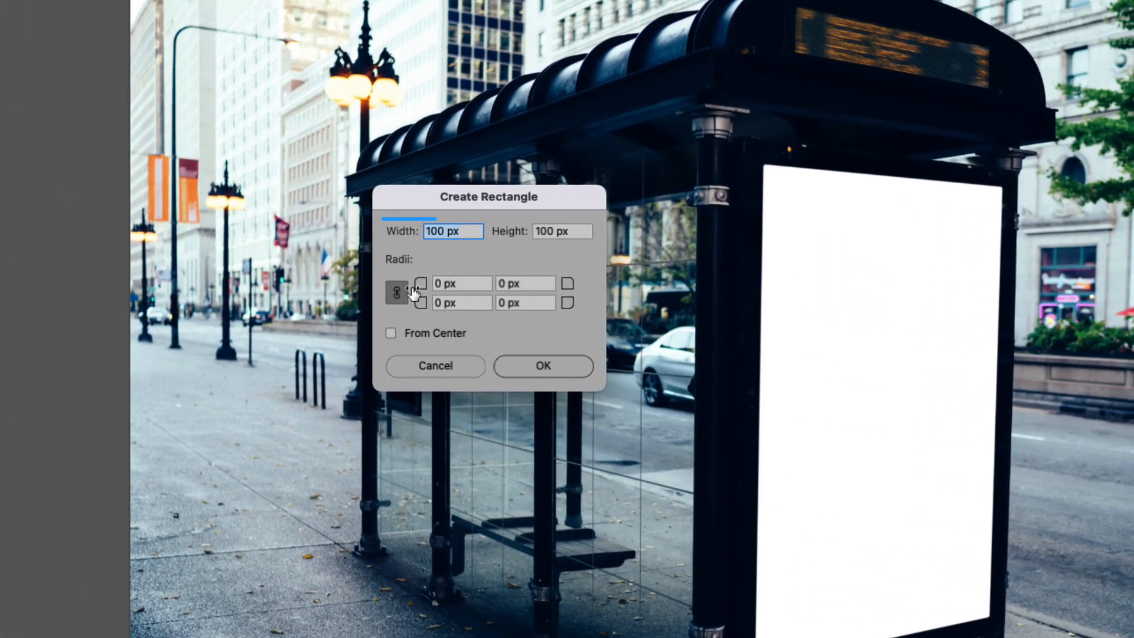
Draw a 3456 × 4896 px rectangle through the Create Rectangle dialog.
{"action": "type", "text": "3456"}
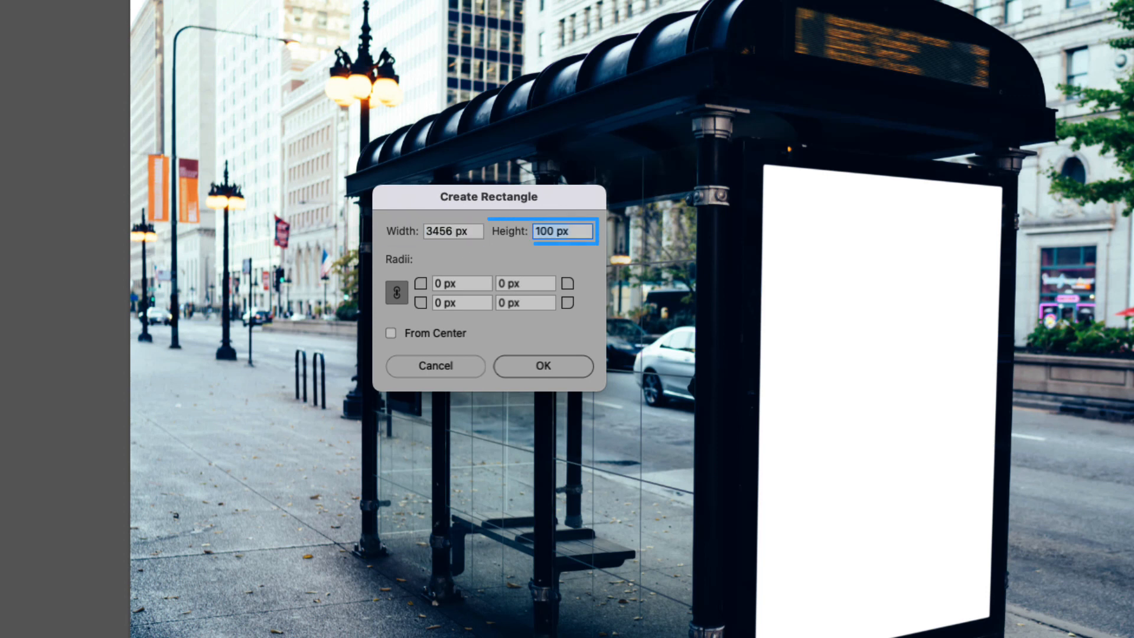
{"action": "type", "text": "4896"}
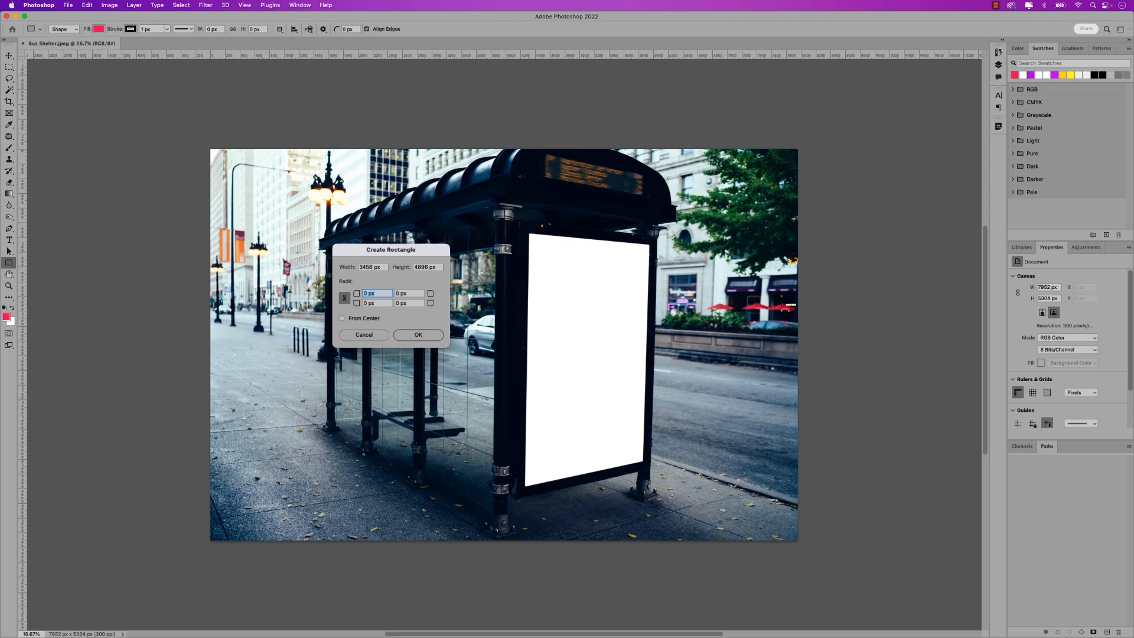
{"action": "left_click", "coordinate": [418, 334]}
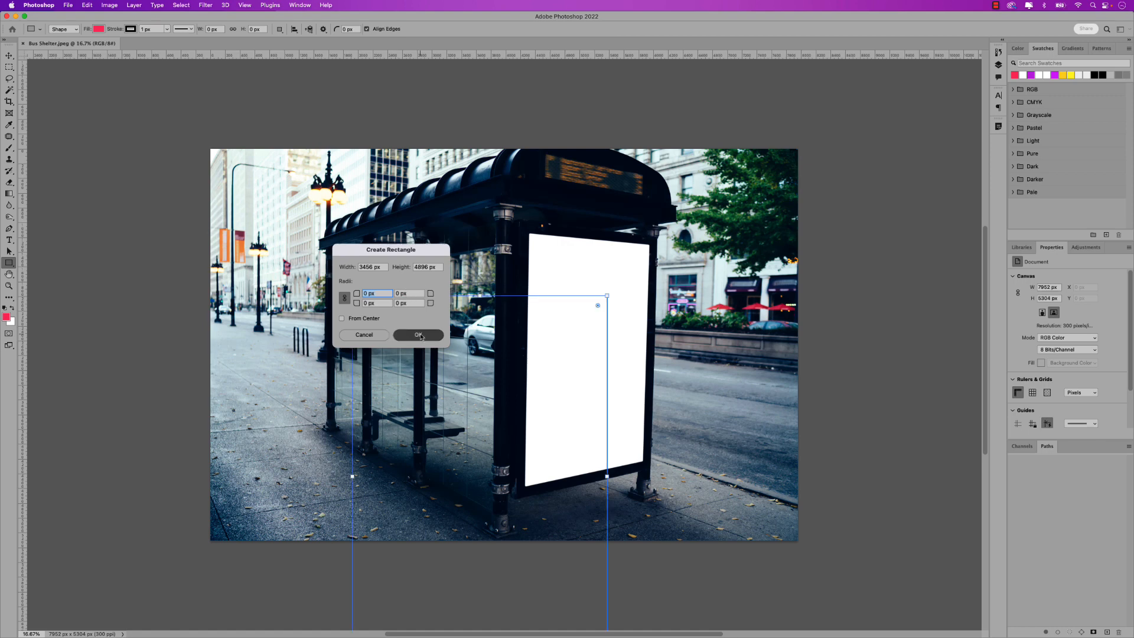
{"action": "left_click", "coordinate": [417, 335]}
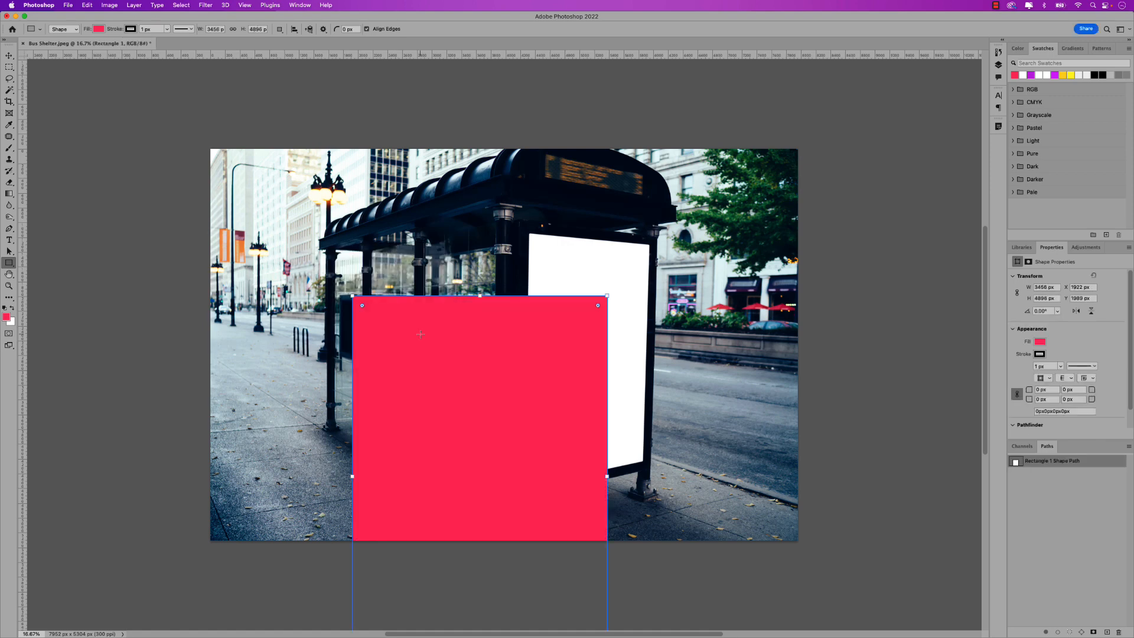
{"action": "mouse_move", "coordinate": [78, 81]}
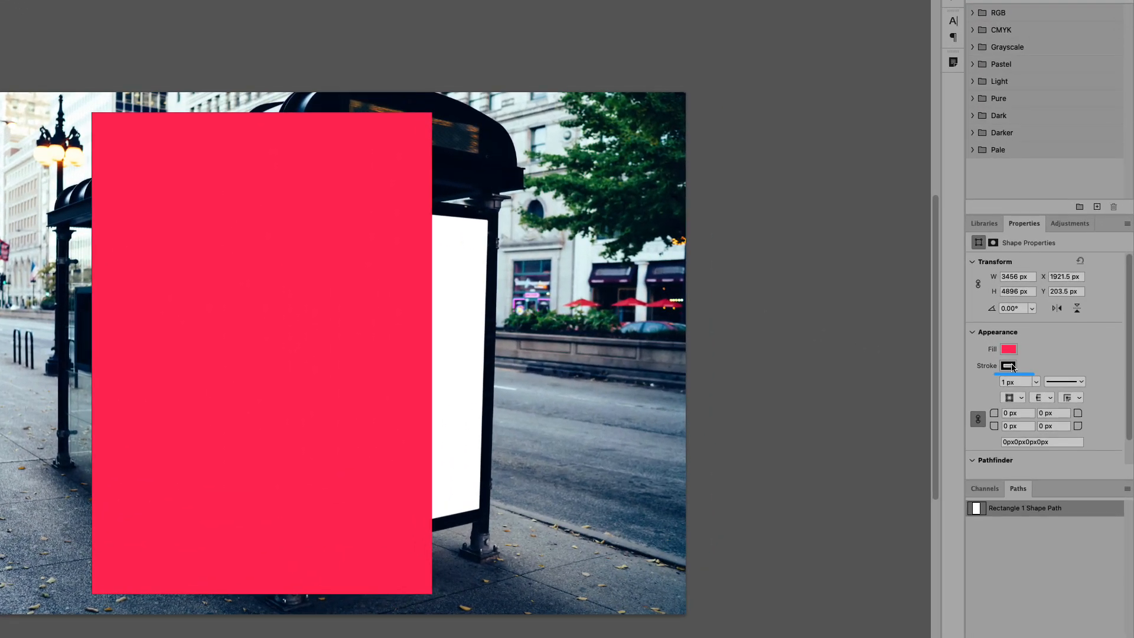
Remove the rectangle's stroke, convert it to a smart object, and rename it Main Artwork.
{"action": "left_click", "coordinate": [1014, 381]}
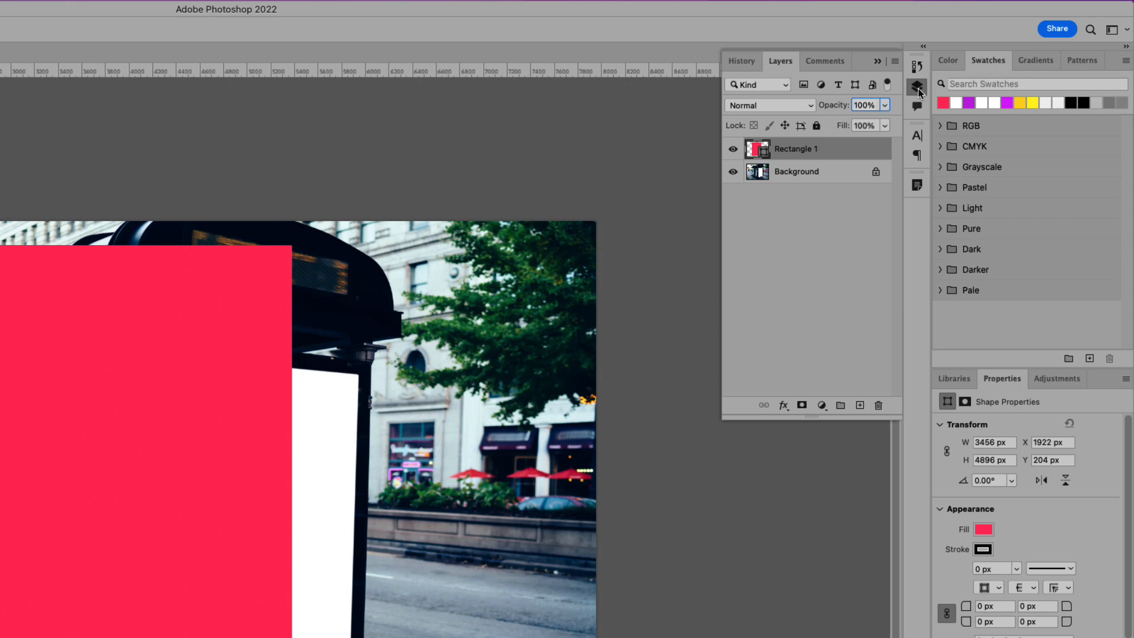
{"action": "right_click", "coordinate": [796, 148]}
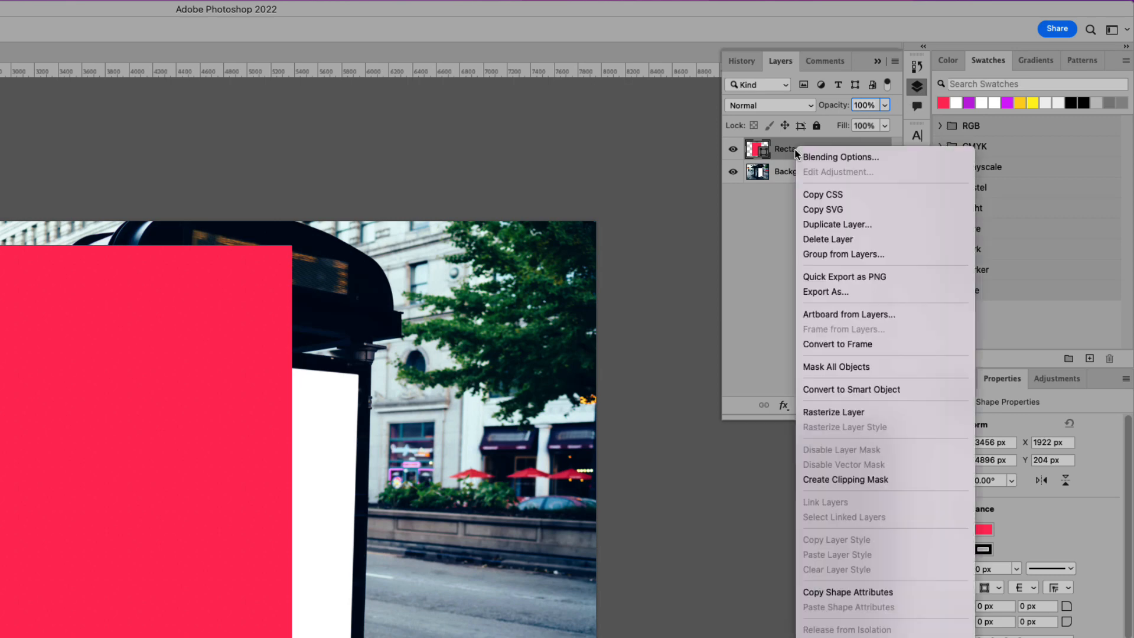
{"action": "mouse_move", "coordinate": [898, 390]}
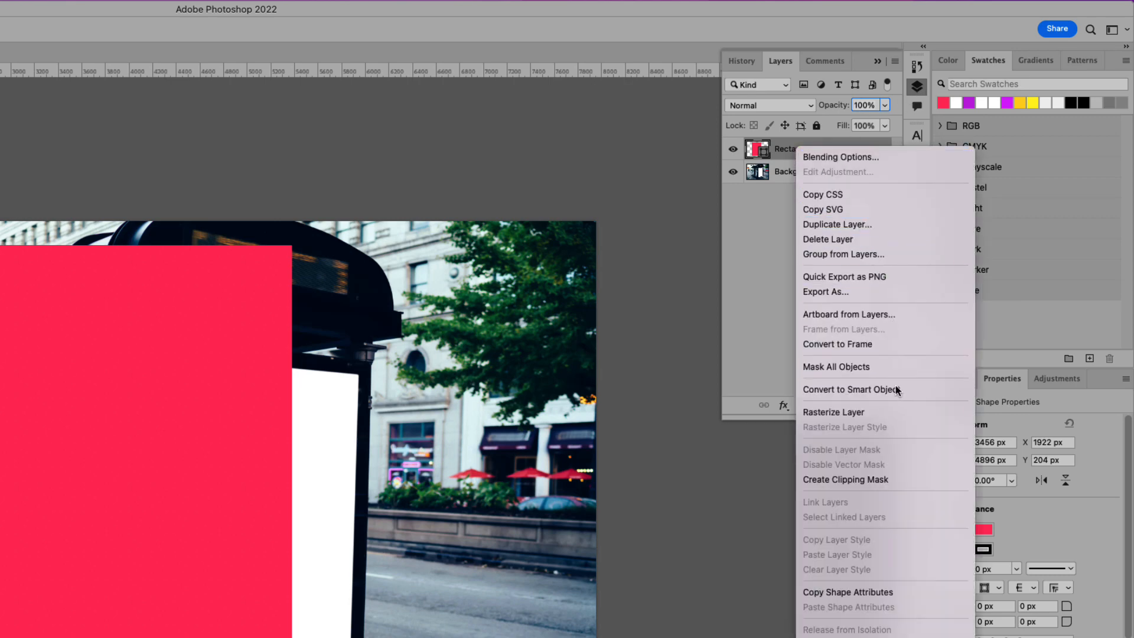
{"action": "left_click", "coordinate": [850, 389]}
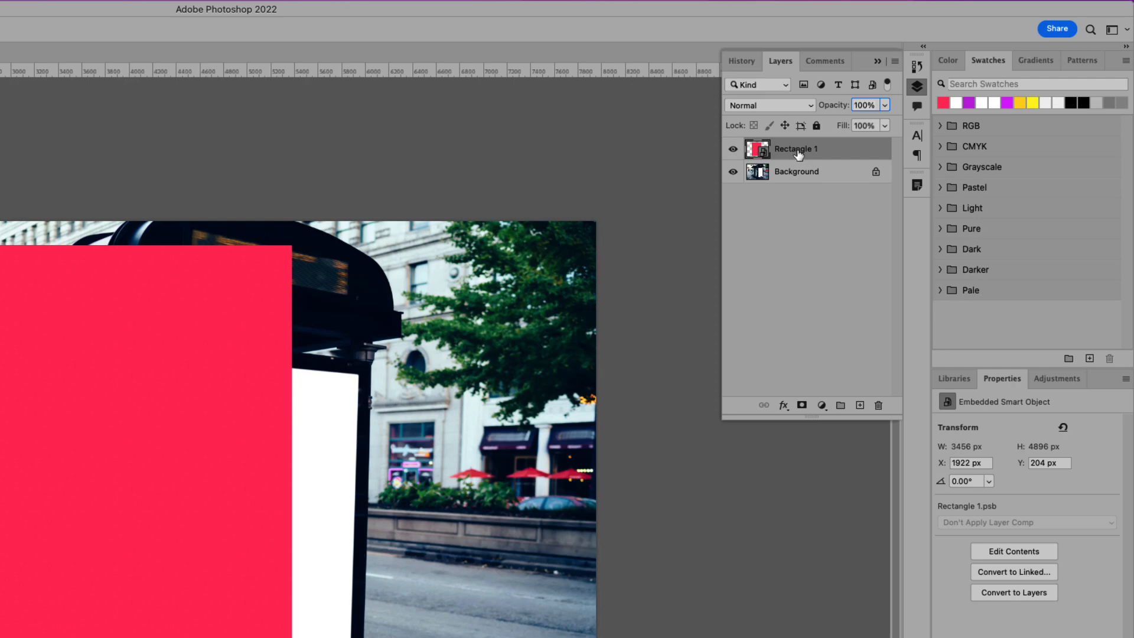
{"action": "double_click", "coordinate": [796, 148]}
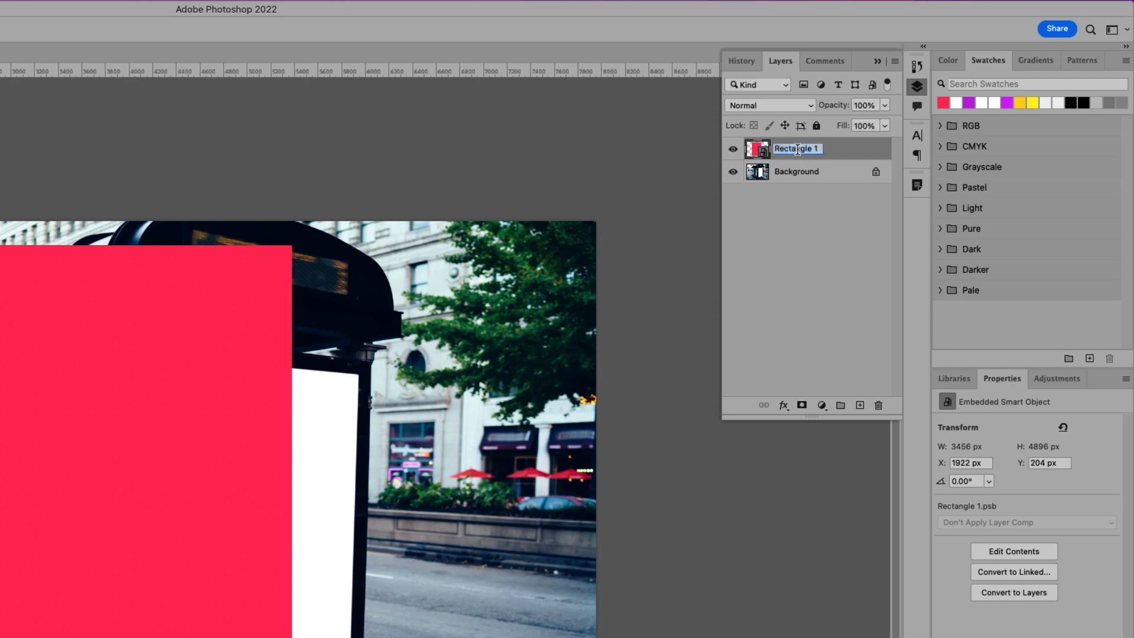
{"action": "type", "text": "Main Artwork"}
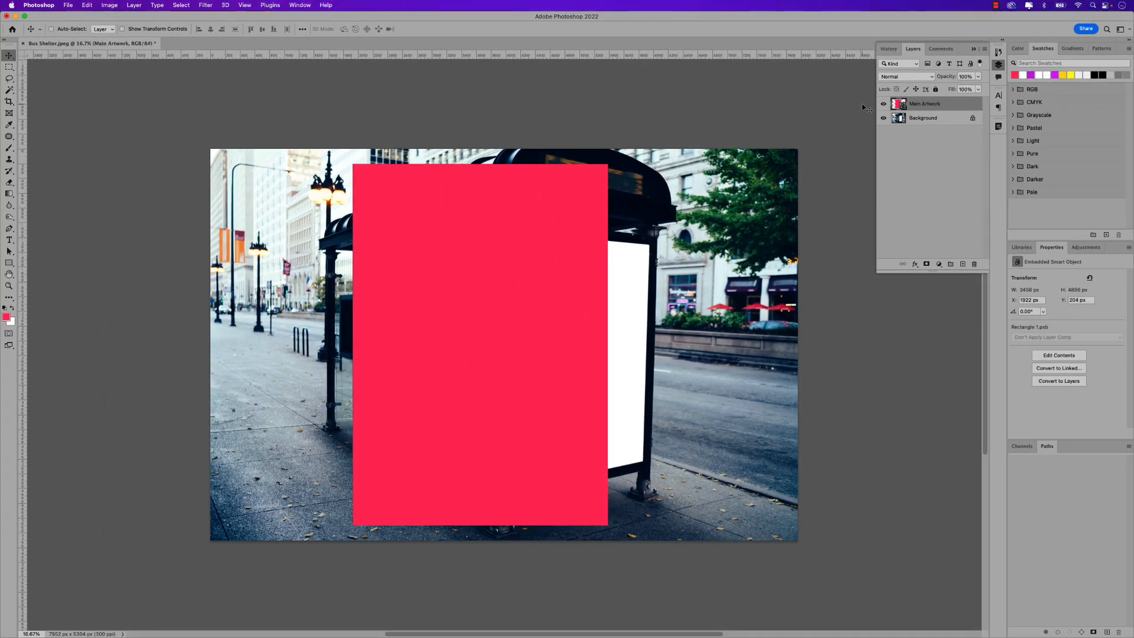
Scale Main Artwork down with Free Transform and move it onto the white panel.
{"action": "key", "text": "cmd+t"}
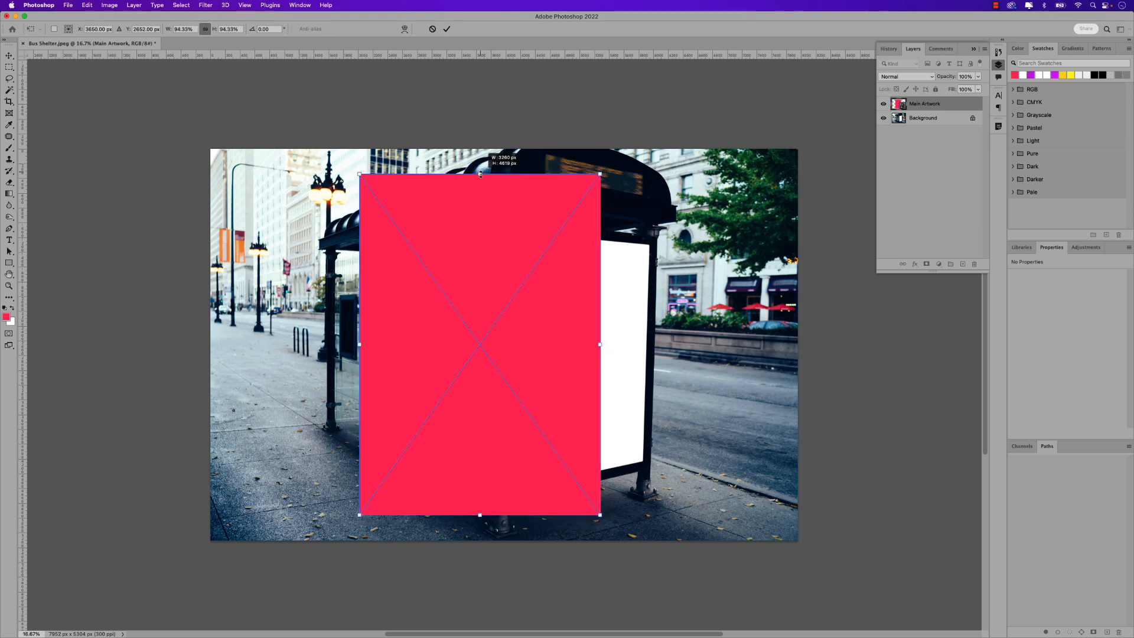
{"action": "left_click_drag", "start_coordinate": [599, 514], "coordinate": [578, 483]}
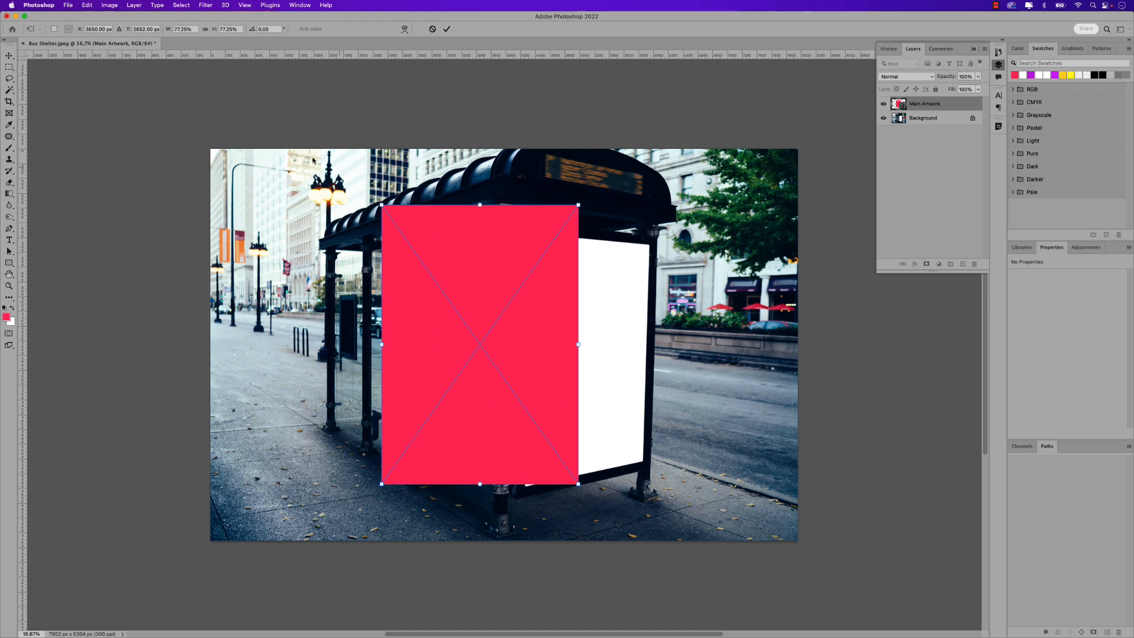
{"action": "left_click", "coordinate": [86, 5]}
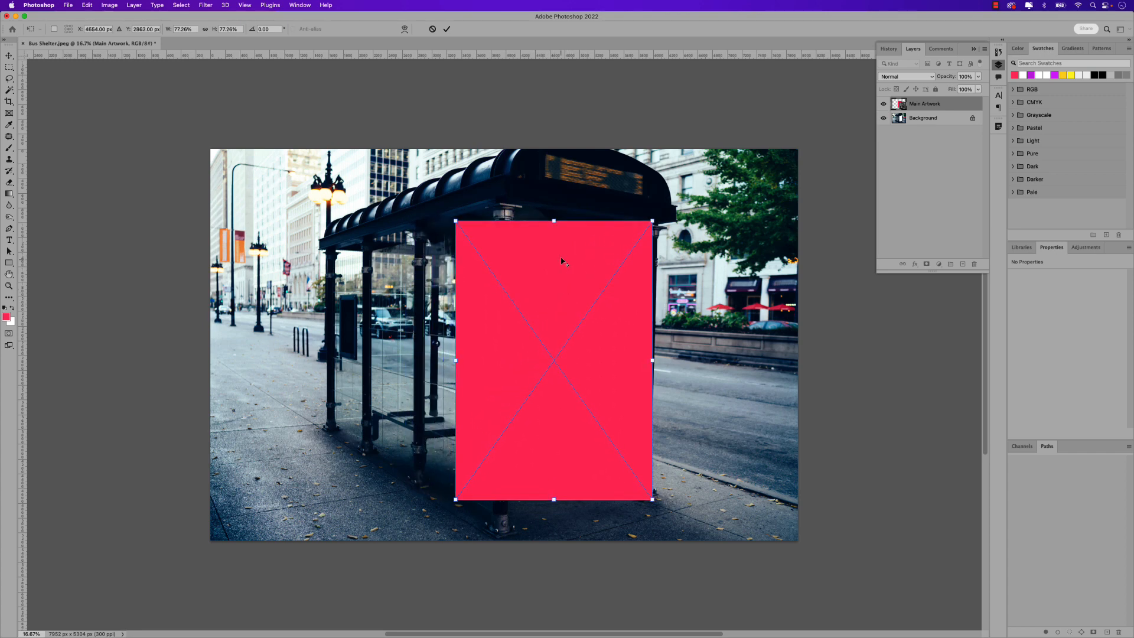
{"action": "left_click_drag", "start_coordinate": [455, 221], "coordinate": [491, 239]}
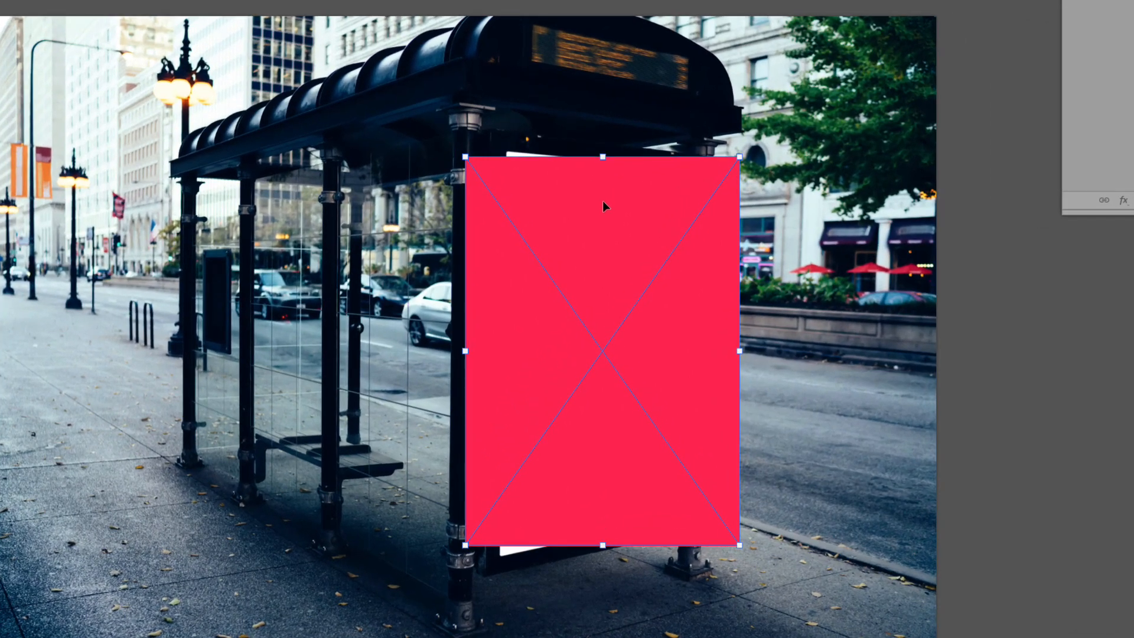
Distort the artwork's corners onto the angled billboard panel's corners and commit.
{"action": "right_click", "coordinate": [605, 207]}
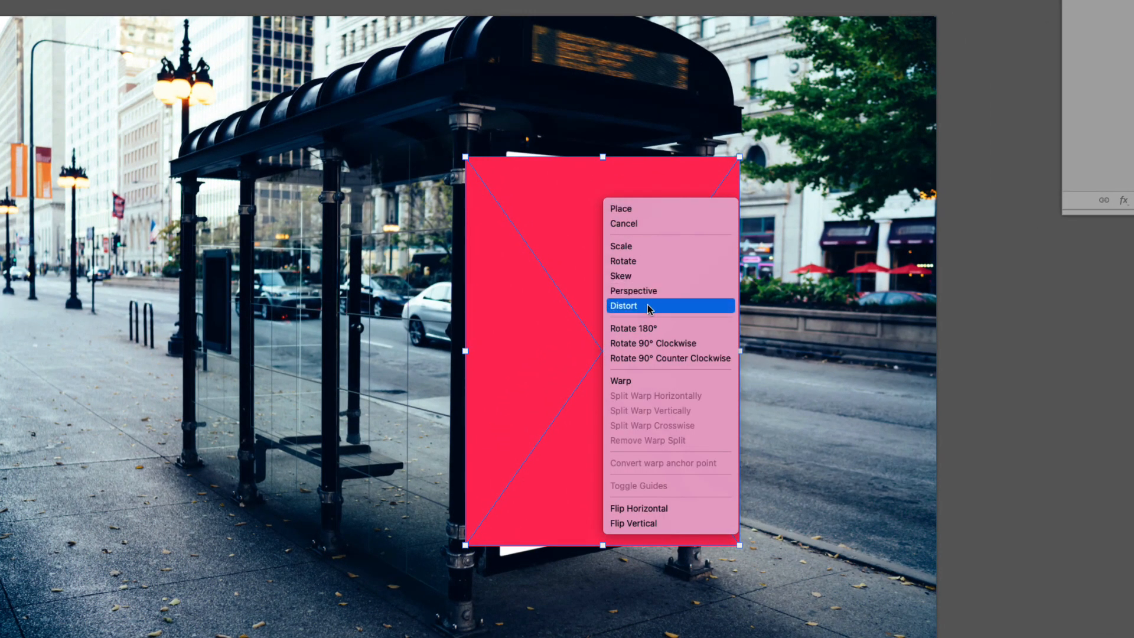
{"action": "left_click", "coordinate": [622, 305]}
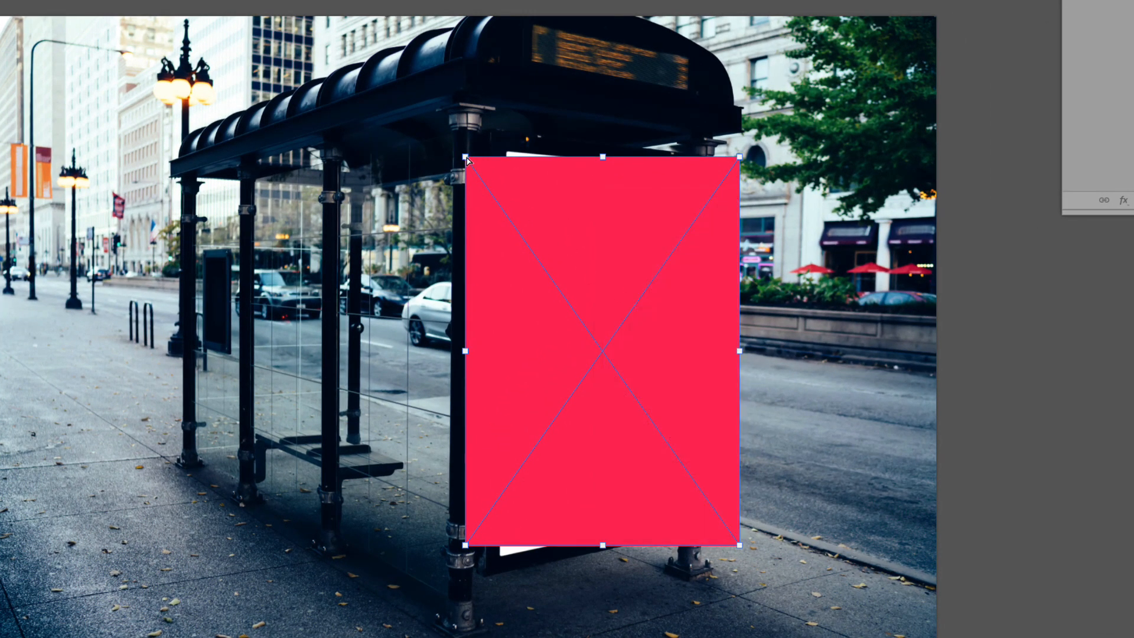
{"action": "left_click_drag", "start_coordinate": [466, 157], "coordinate": [506, 155]}
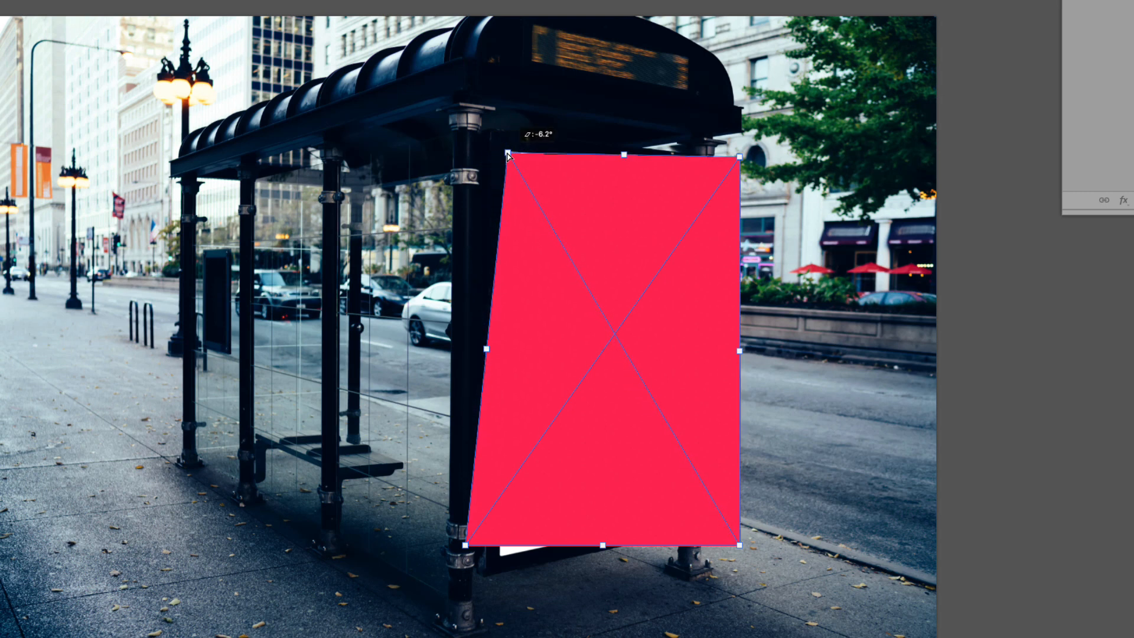
{"action": "left_click_drag", "start_coordinate": [743, 157], "coordinate": [696, 180]}
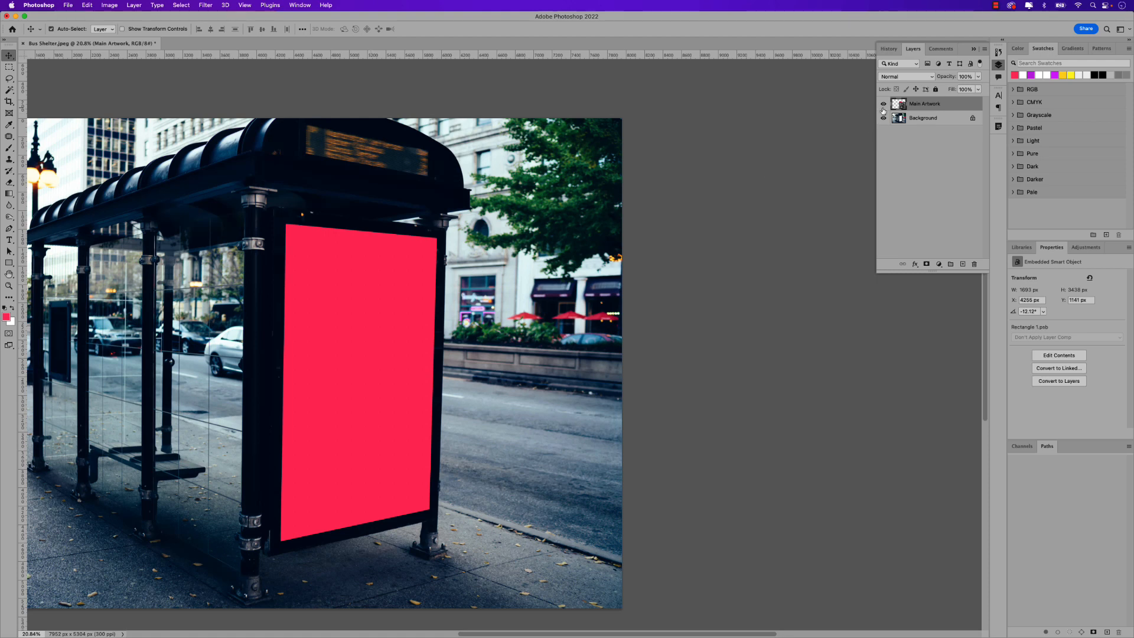
Hide Main Artwork to reveal the white panel and choose the Magic Wand tool.
{"action": "left_click", "coordinate": [883, 103]}
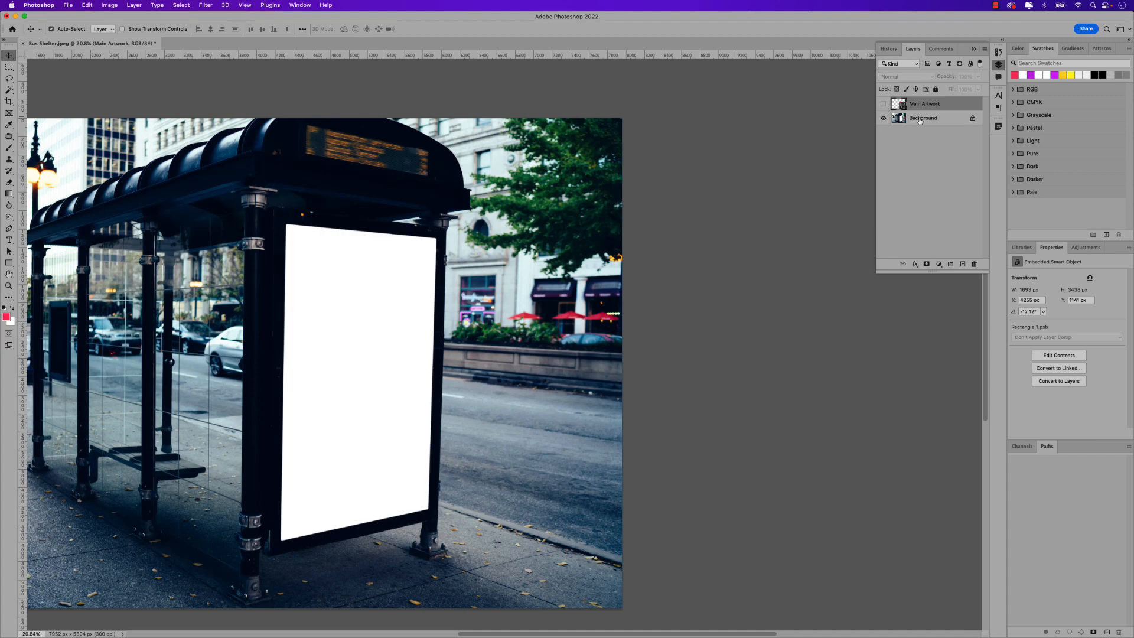
{"action": "key", "text": "Tab"}
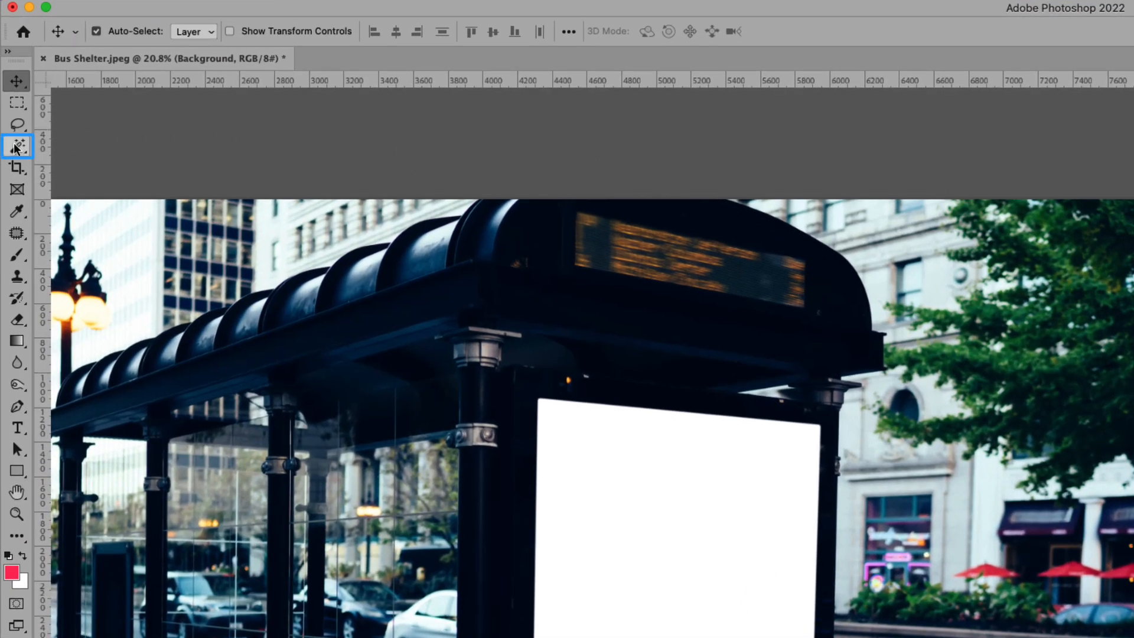
{"action": "left_click", "coordinate": [18, 146]}
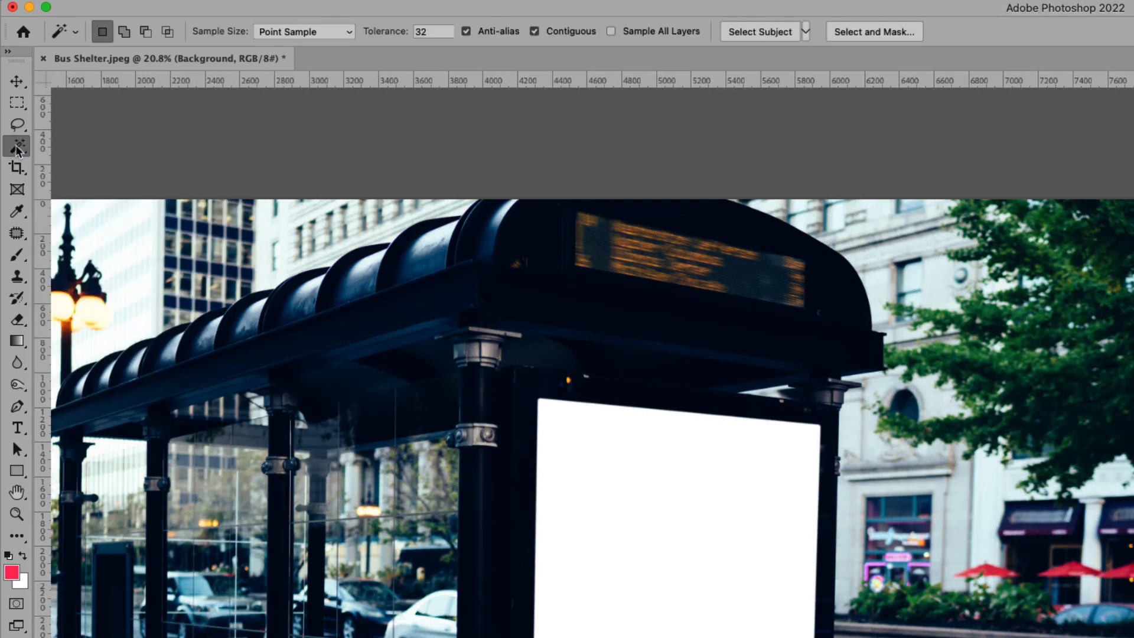
{"action": "left_click", "coordinate": [17, 148]}
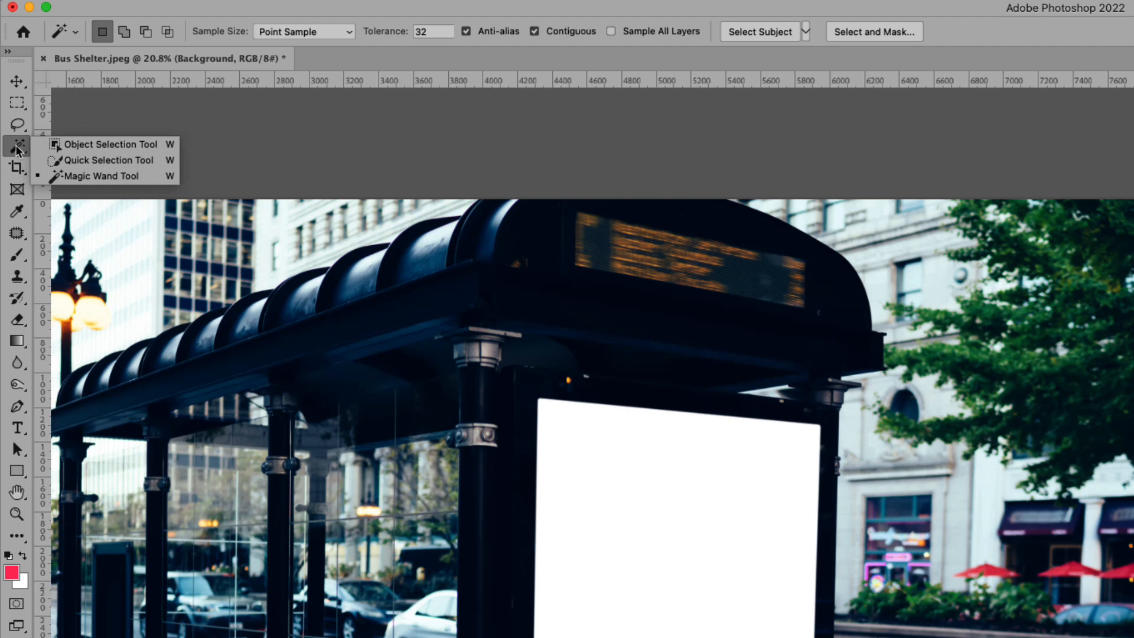
{"action": "mouse_move", "coordinate": [108, 160]}
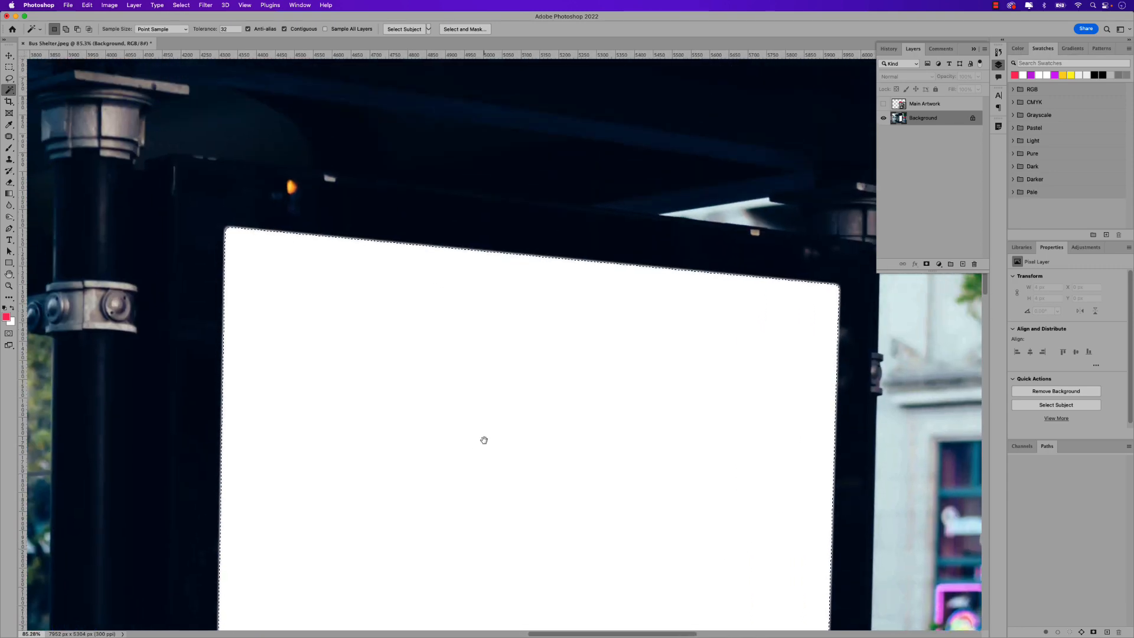
Grow the white panel selection by 2 px using Select > Modify > Expand.
{"action": "left_click", "coordinate": [181, 6]}
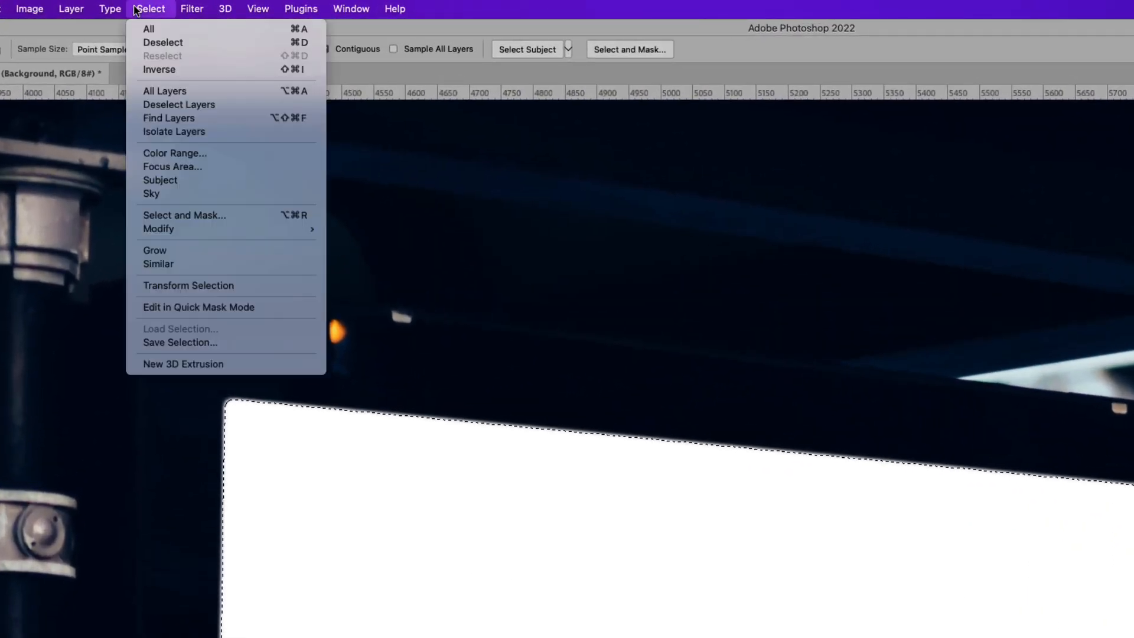
{"action": "mouse_move", "coordinate": [190, 235]}
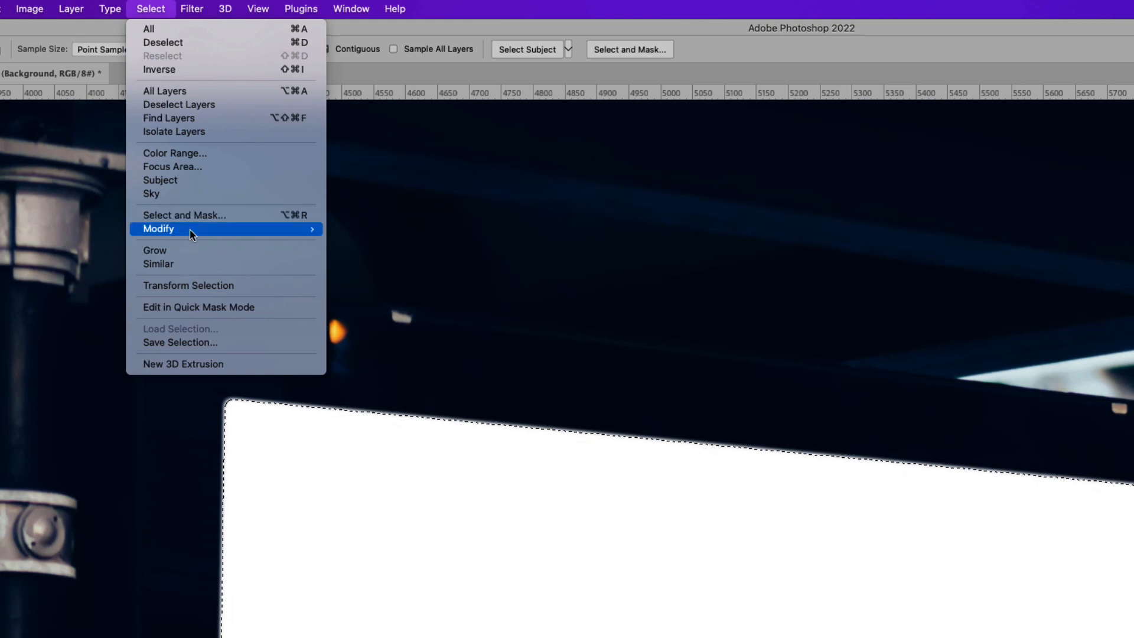
{"action": "left_click", "coordinate": [158, 229]}
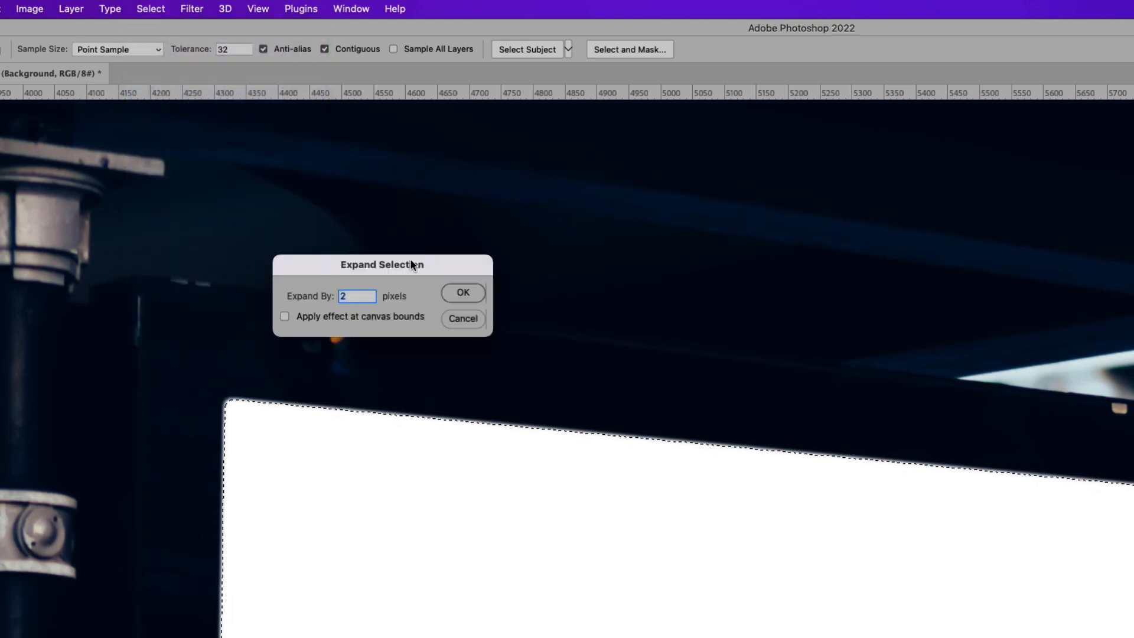
{"action": "mouse_move", "coordinate": [384, 301]}
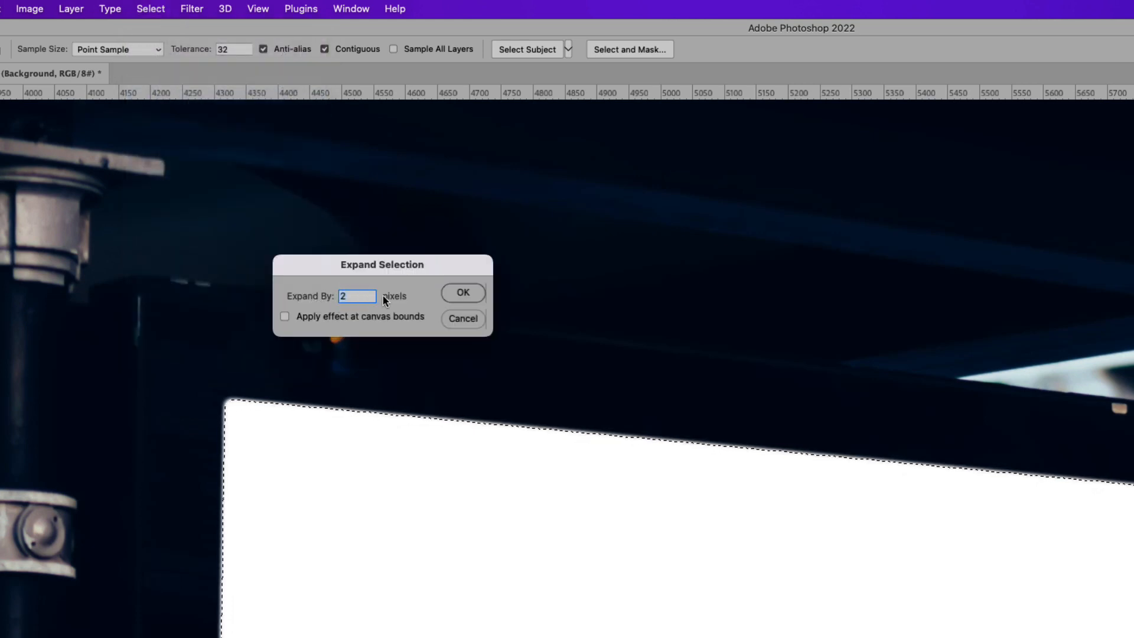
{"action": "left_click", "coordinate": [462, 293]}
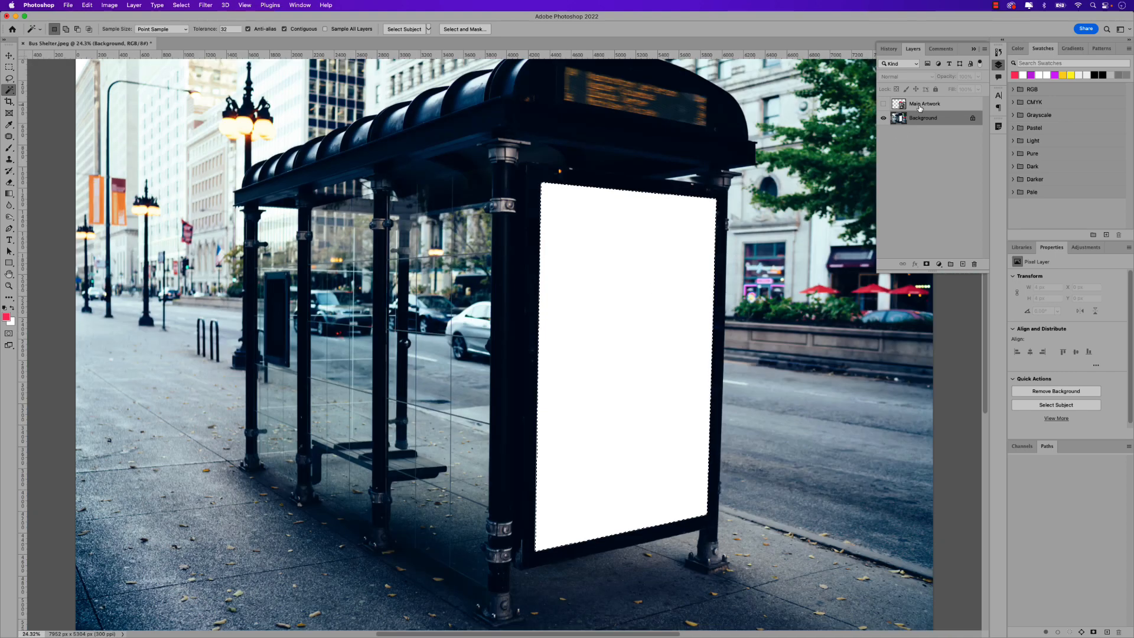
Show Main Artwork again and add a layer mask from the billboard selection.
{"action": "left_click", "coordinate": [883, 103]}
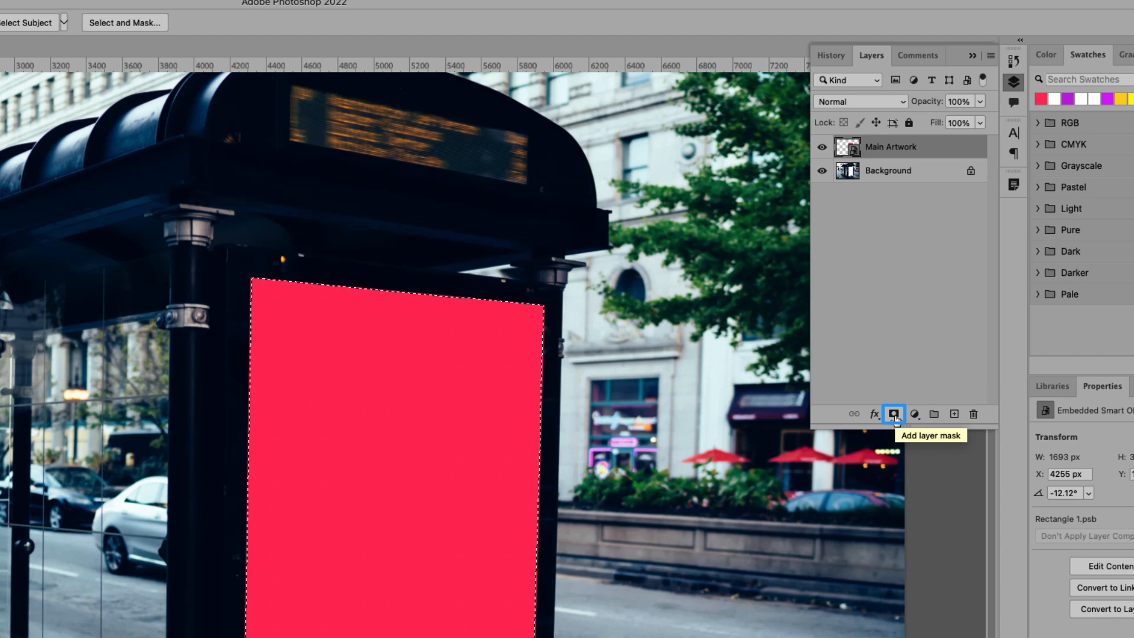
{"action": "left_click", "coordinate": [894, 413]}
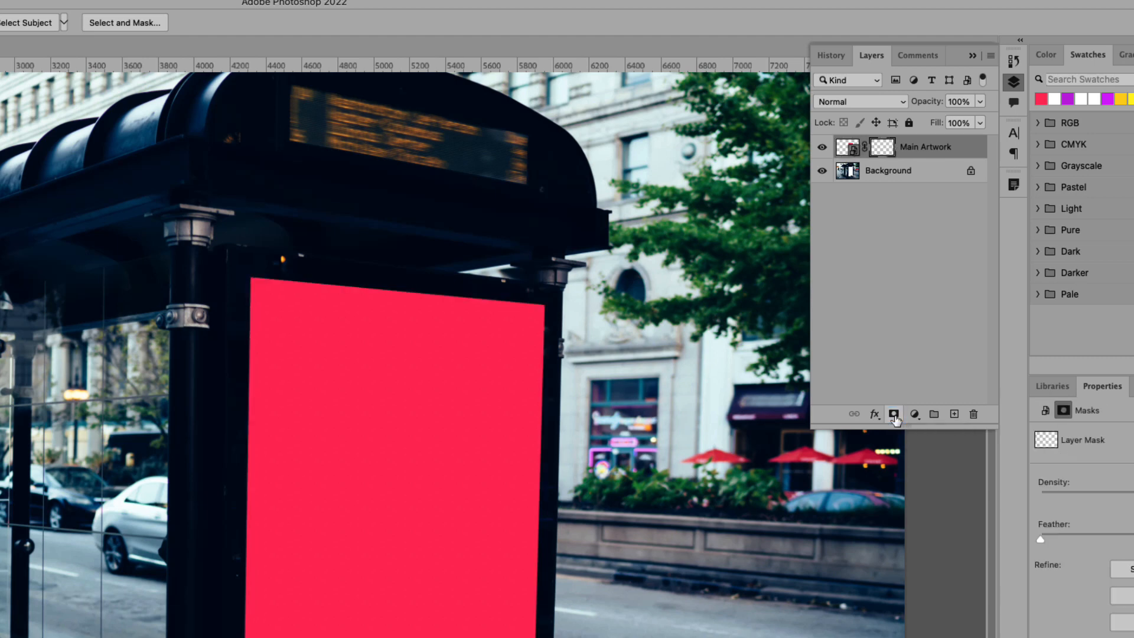
{"action": "left_click", "coordinate": [894, 413]}
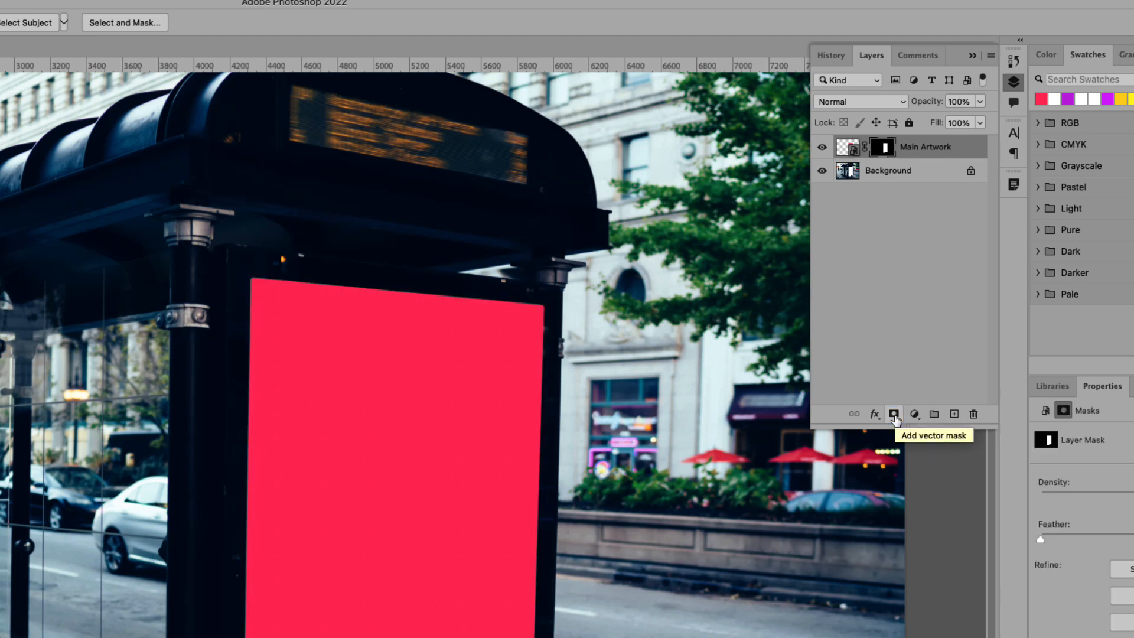
{"action": "mouse_move", "coordinate": [875, 396]}
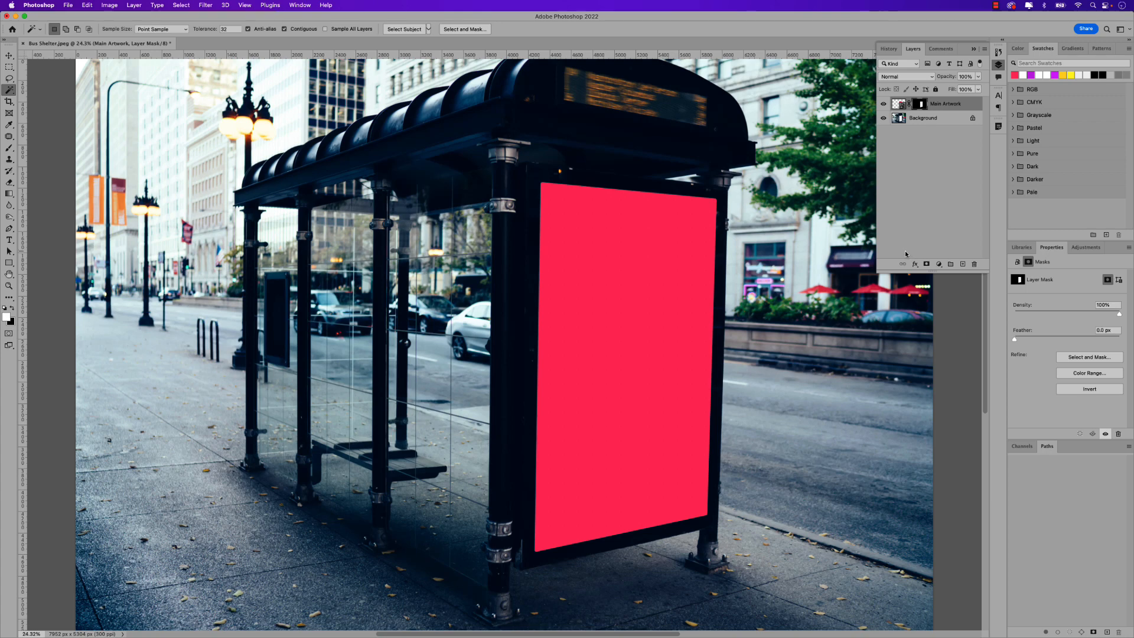
Select the pink Rectangle 1 layer in the rectangle's contents document.
{"action": "left_click", "coordinate": [224, 43]}
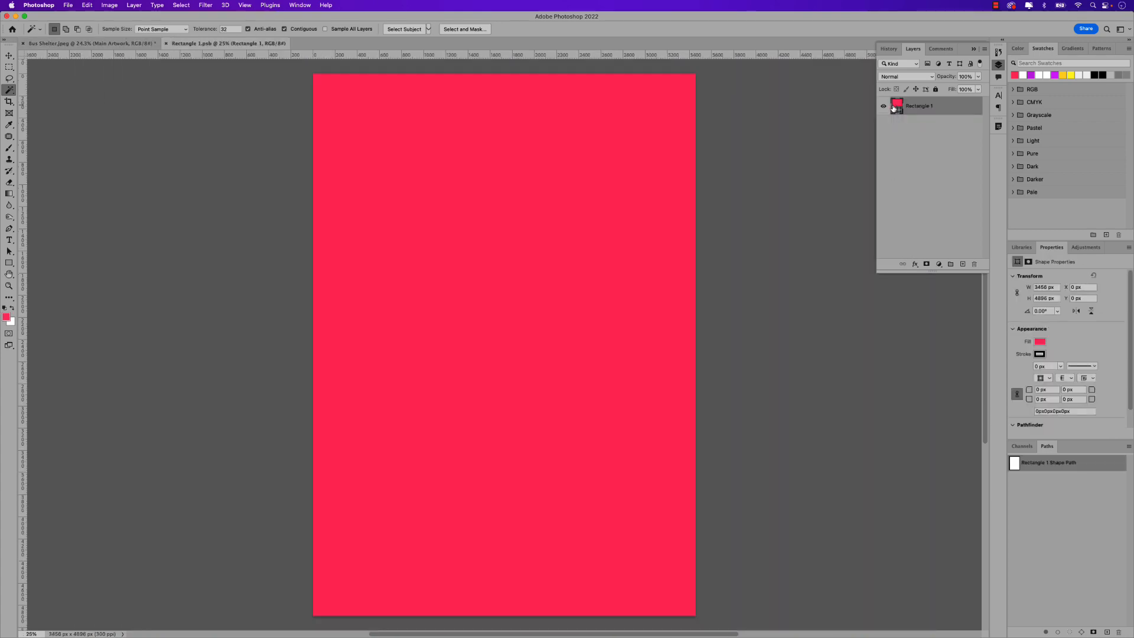
{"action": "mouse_move", "coordinate": [896, 106]}
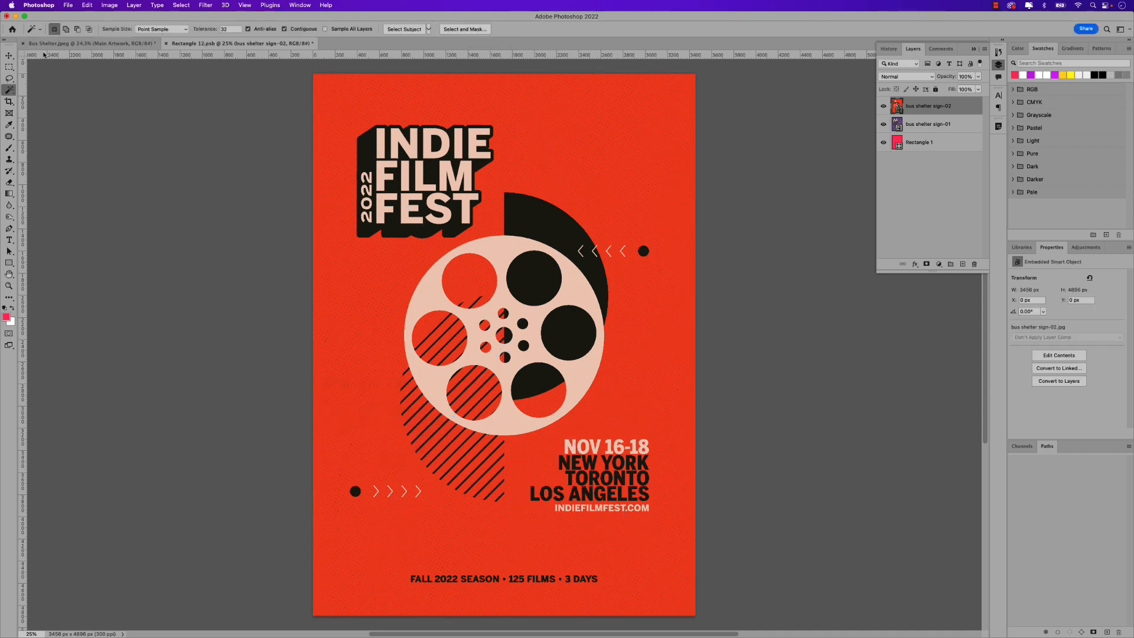
{"action": "left_click", "coordinate": [10, 55]}
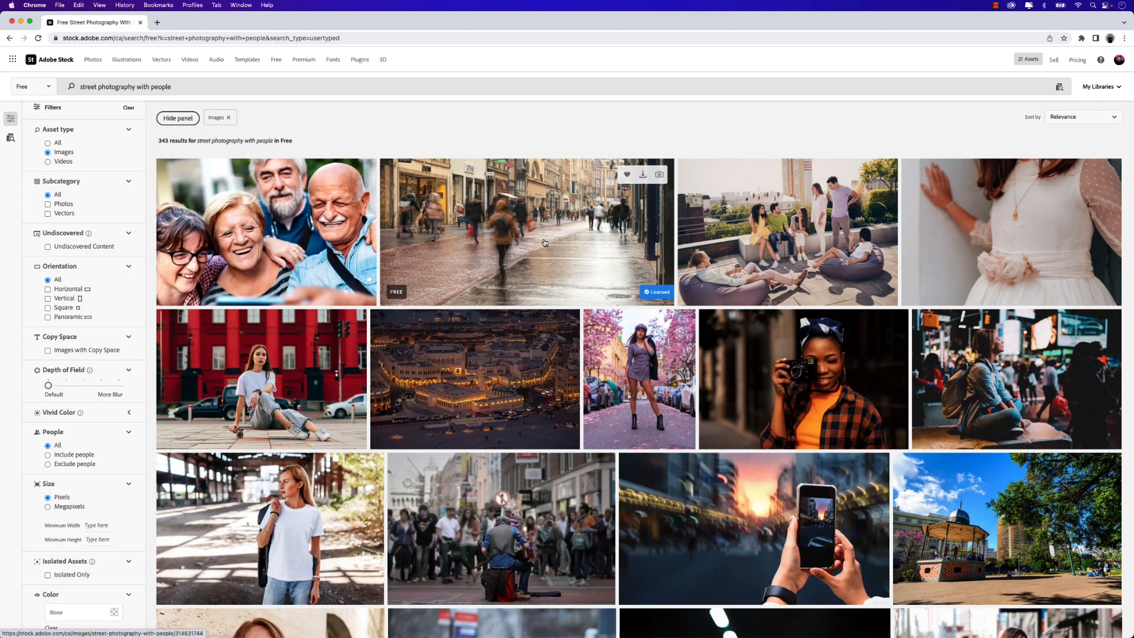
Choose the rainy pedestrian street photo in Adobe Stock.
{"action": "left_click", "coordinate": [525, 232]}
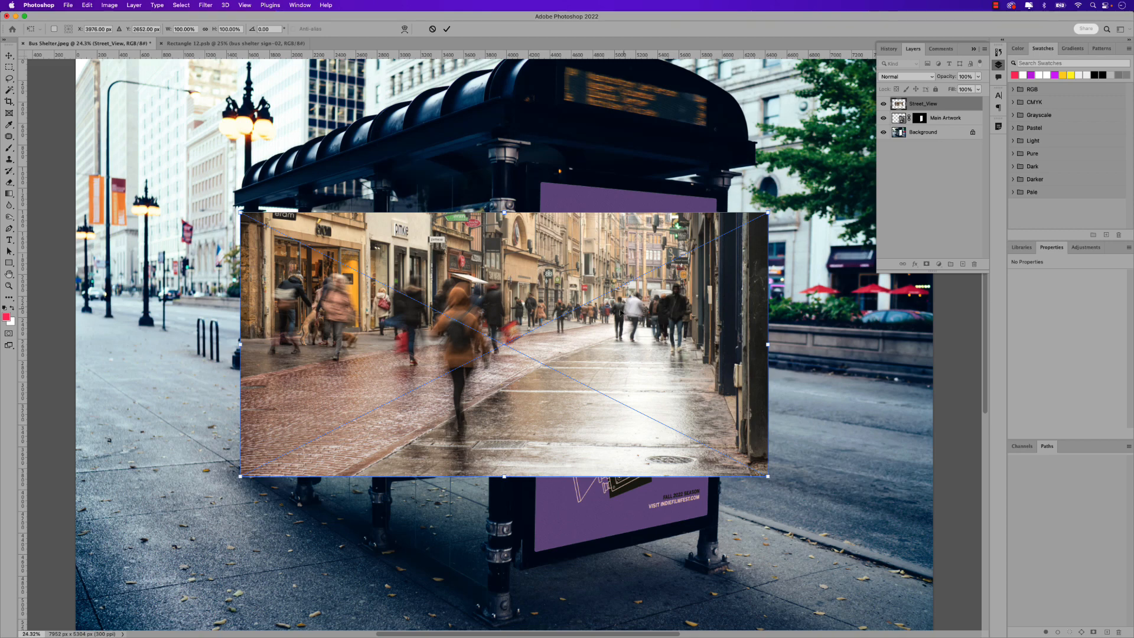
{"action": "mouse_move", "coordinate": [645, 340]}
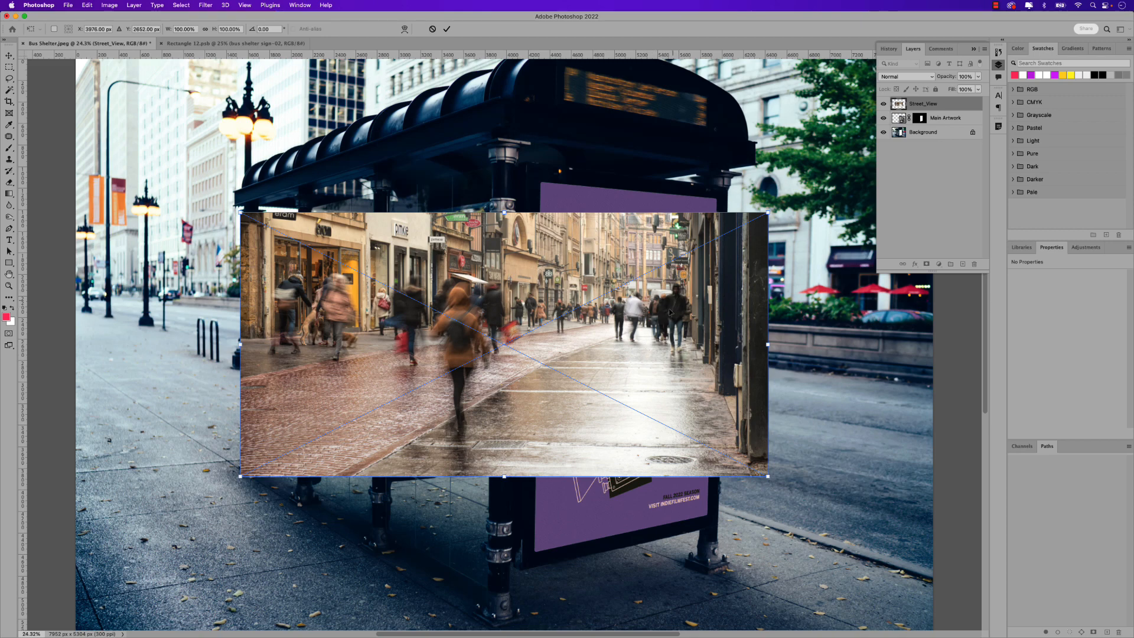
{"action": "mouse_move", "coordinate": [657, 360]}
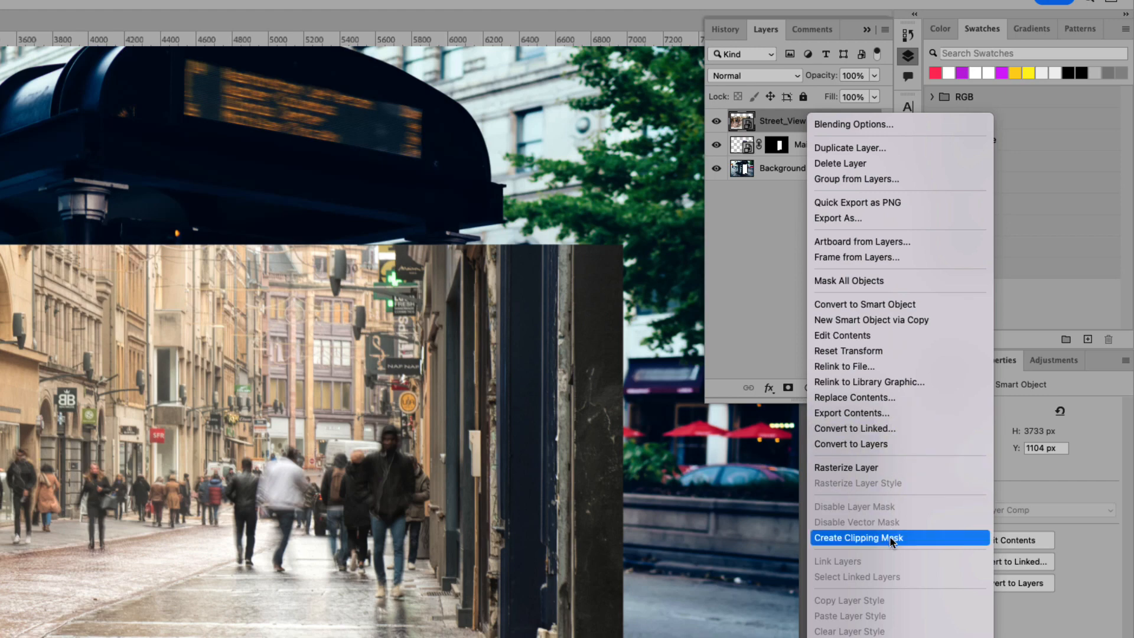
Clip the Street_View photo to the Main Artwork layer.
{"action": "left_click", "coordinate": [858, 538]}
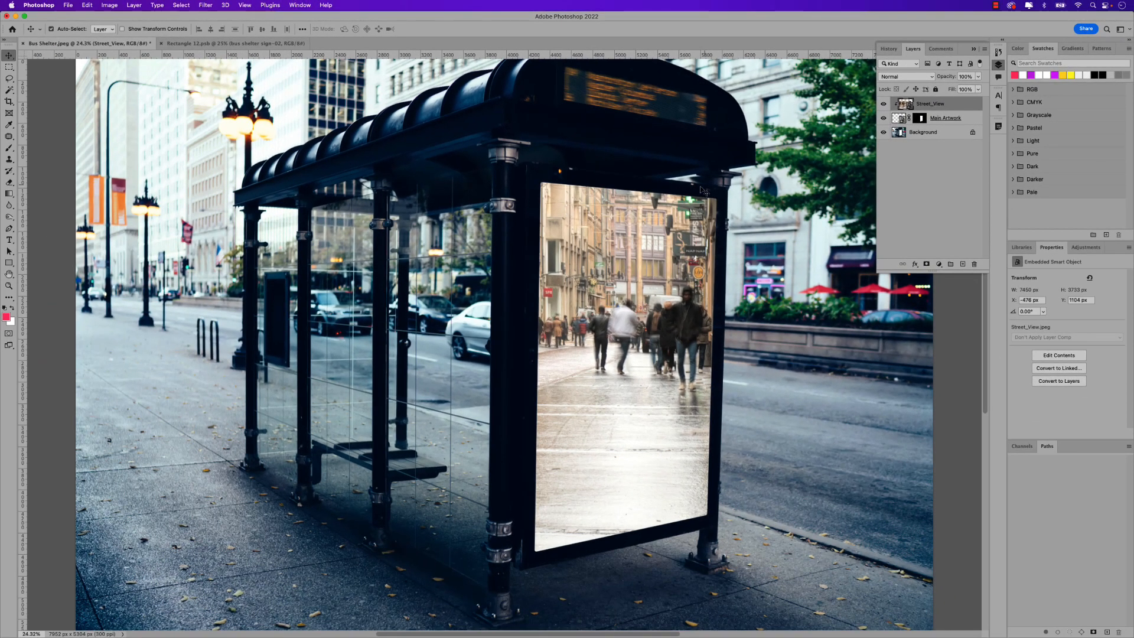
{"action": "mouse_move", "coordinate": [700, 339]}
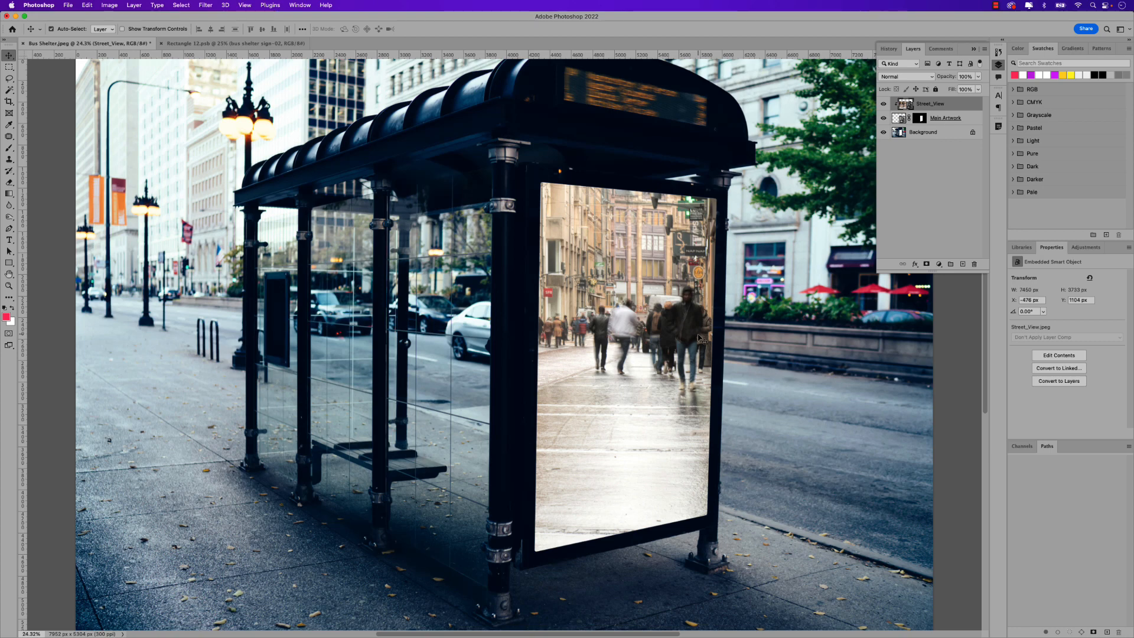
{"action": "mouse_move", "coordinate": [804, 213]}
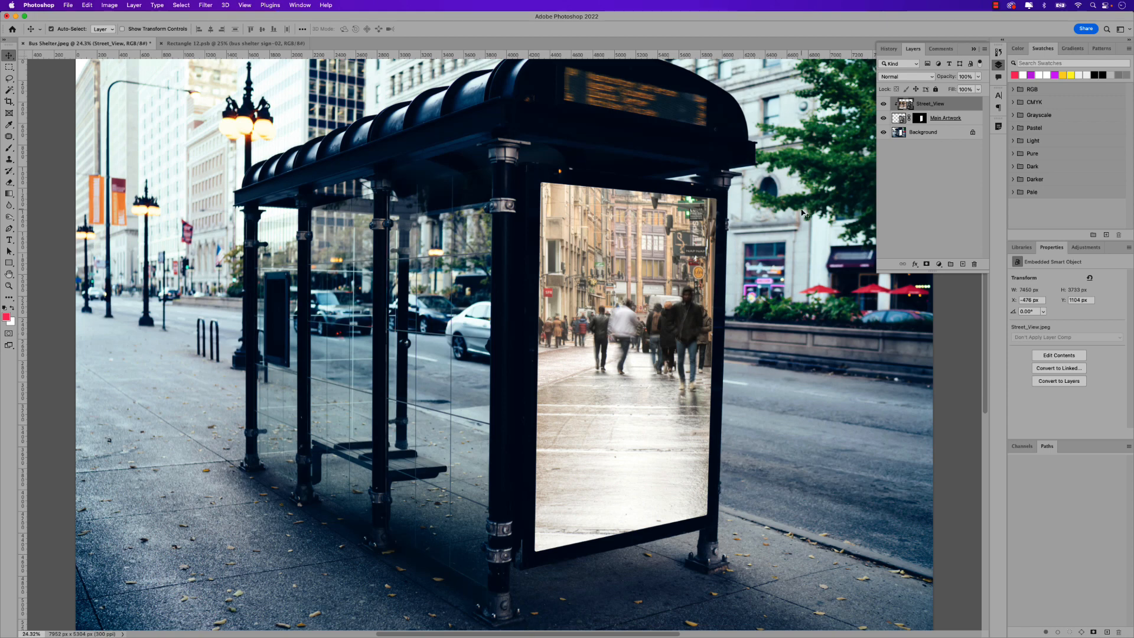
Set Street_View to Screen blend mode at 27% opacity.
{"action": "left_click", "coordinate": [905, 77]}
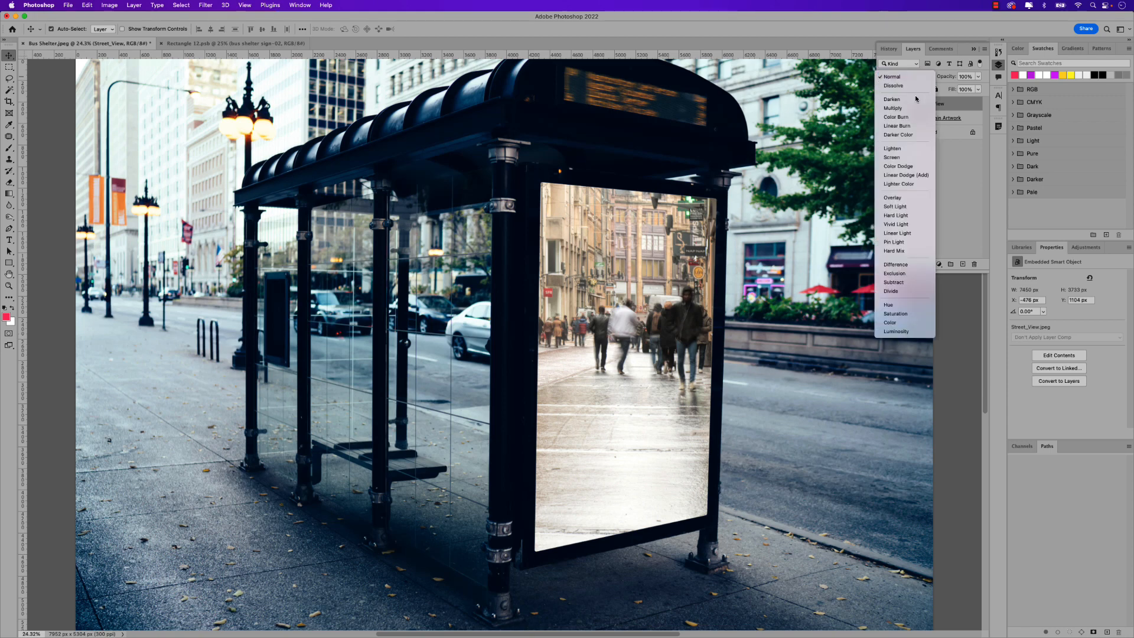
{"action": "left_click", "coordinate": [892, 157]}
{"action": "type", "text": "59"}
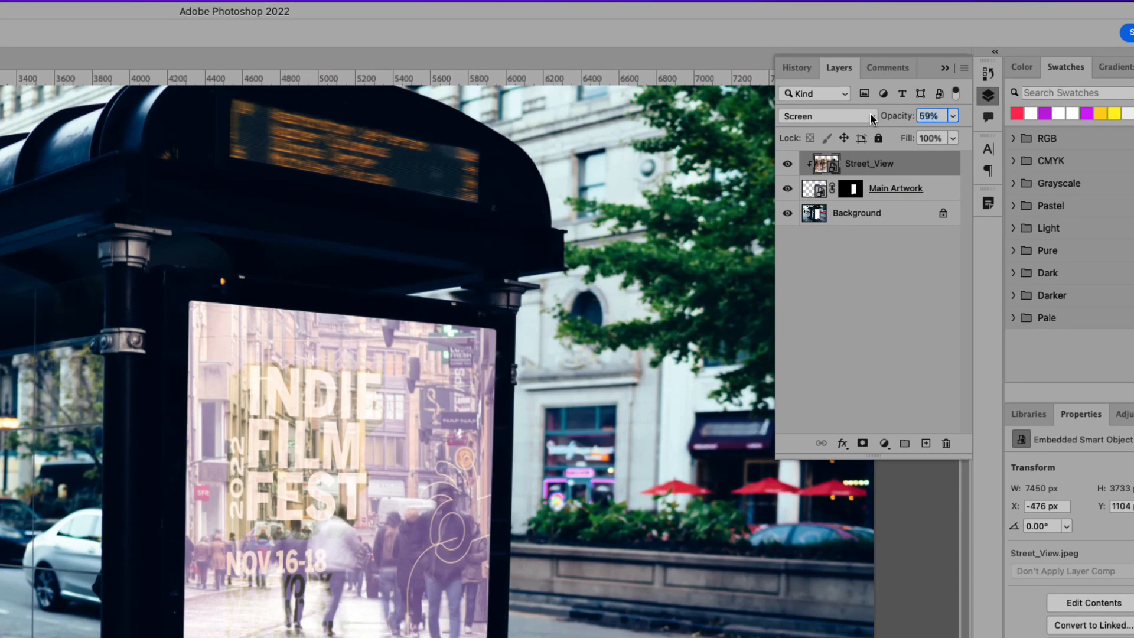
{"action": "type", "text": "27%"}
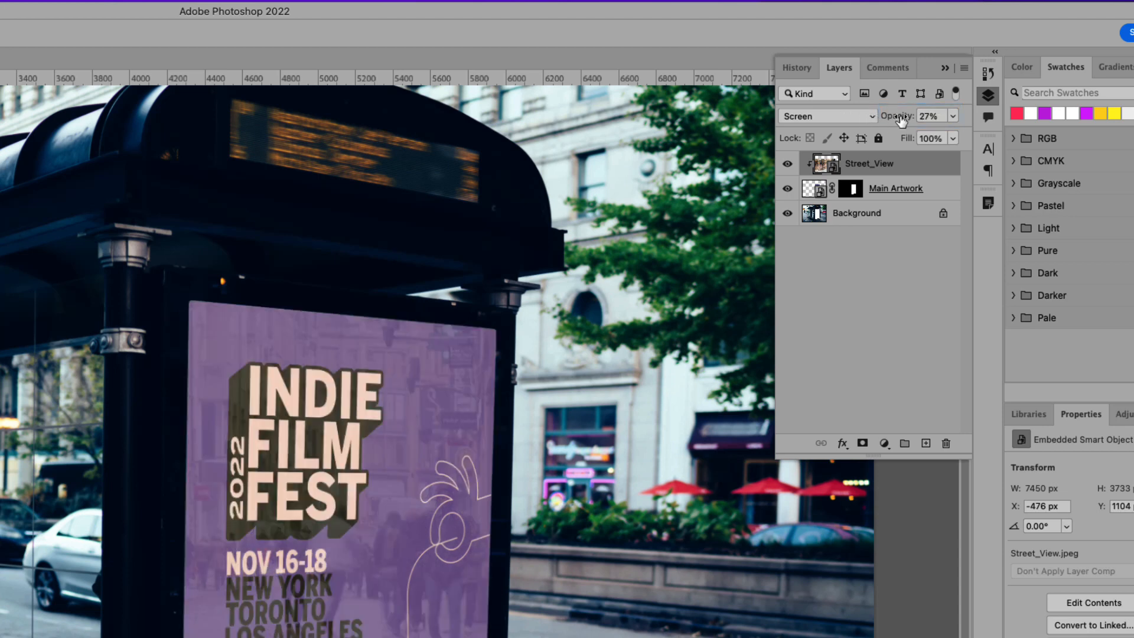
{"action": "mouse_move", "coordinate": [404, 600]}
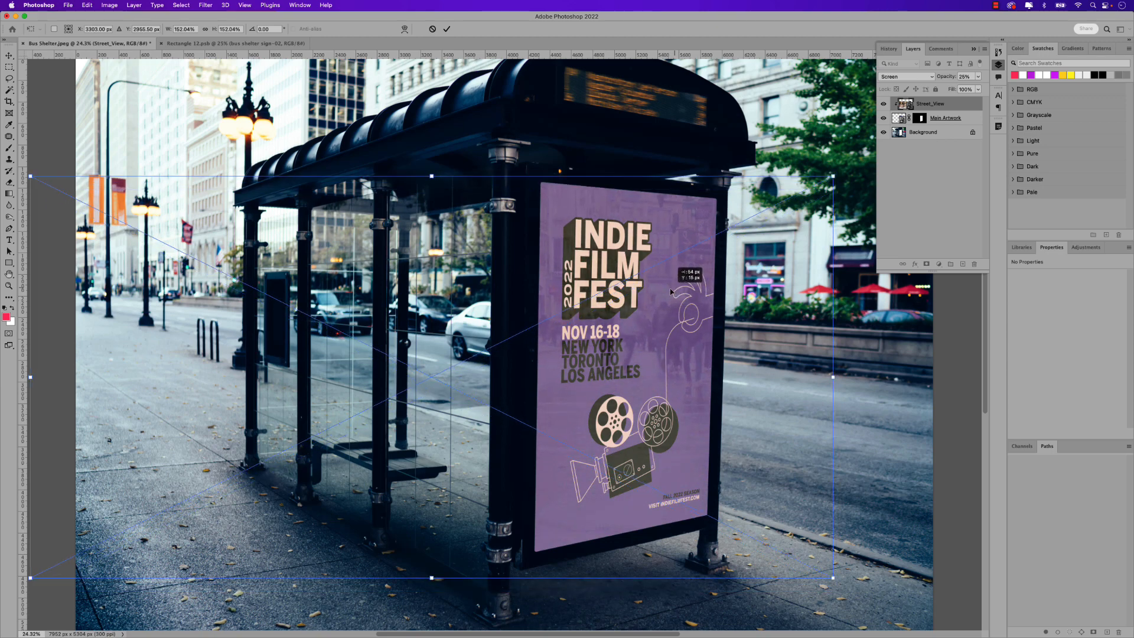
Drag the Street_View reflection slightly up and left over the billboard.
{"action": "left_click_drag", "start_coordinate": [669, 291], "coordinate": [686, 348]}
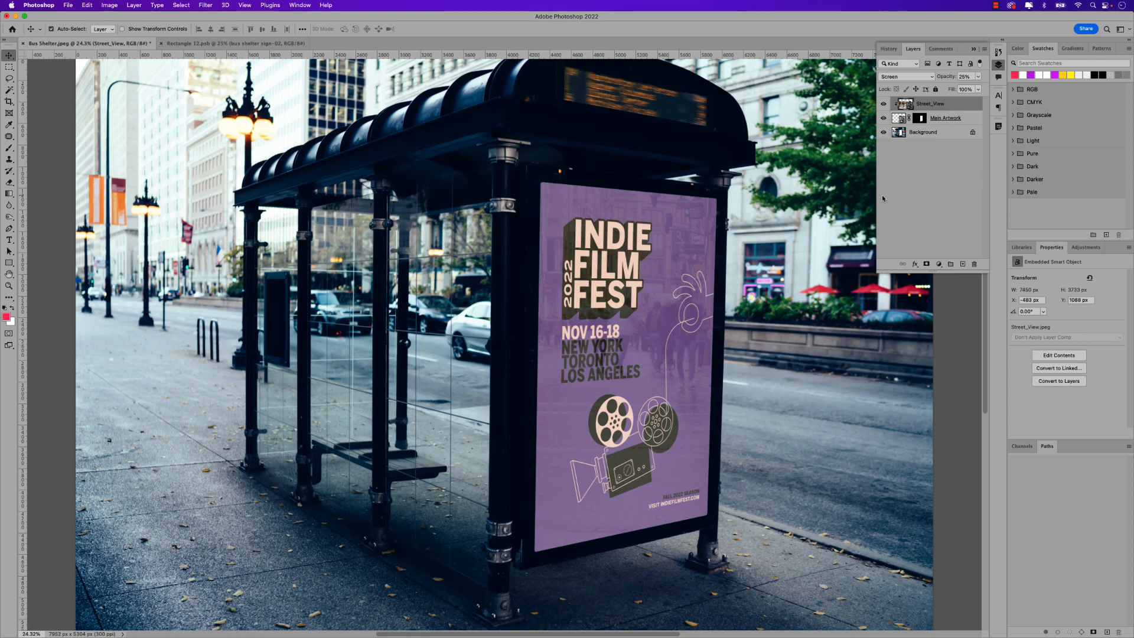
{"action": "left_click", "coordinate": [203, 43]}
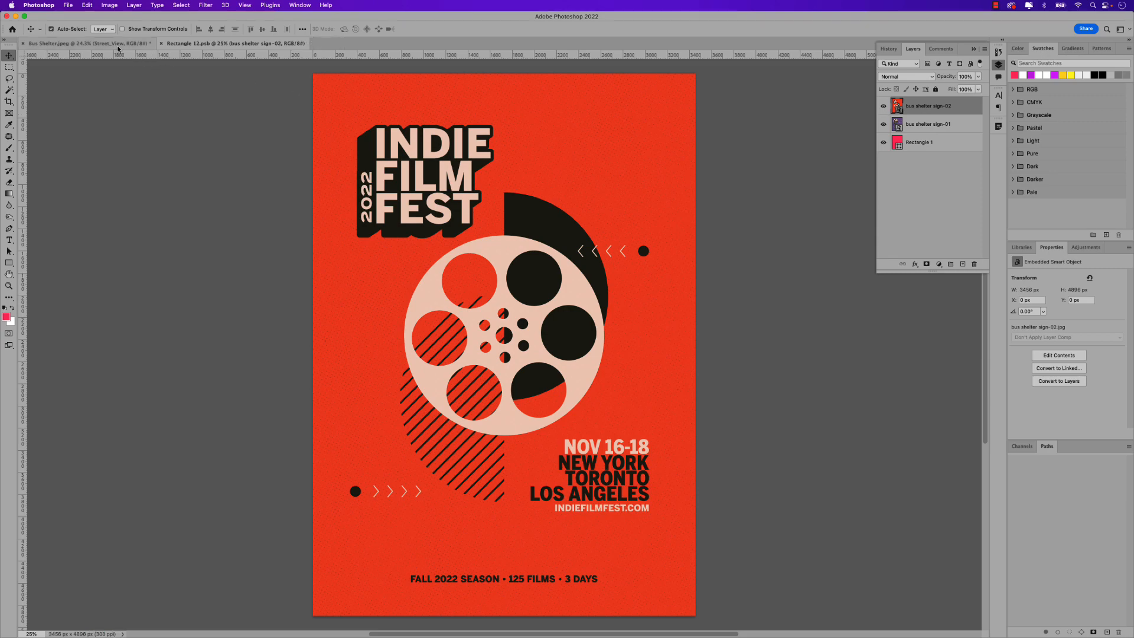
{"action": "left_click", "coordinate": [81, 42]}
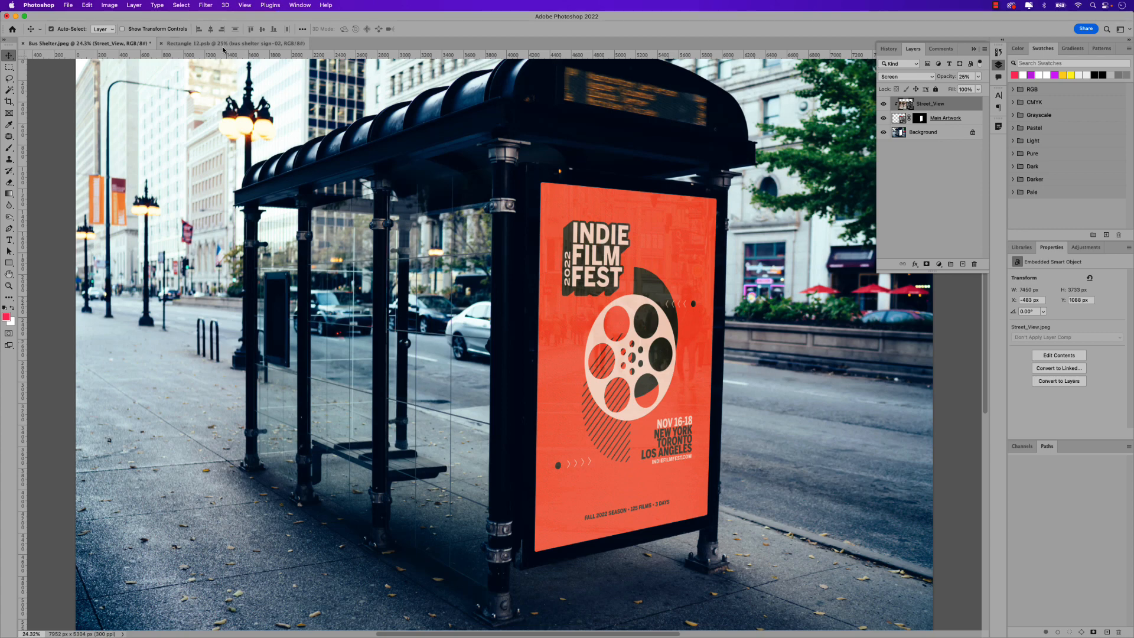
{"action": "left_click", "coordinate": [232, 43]}
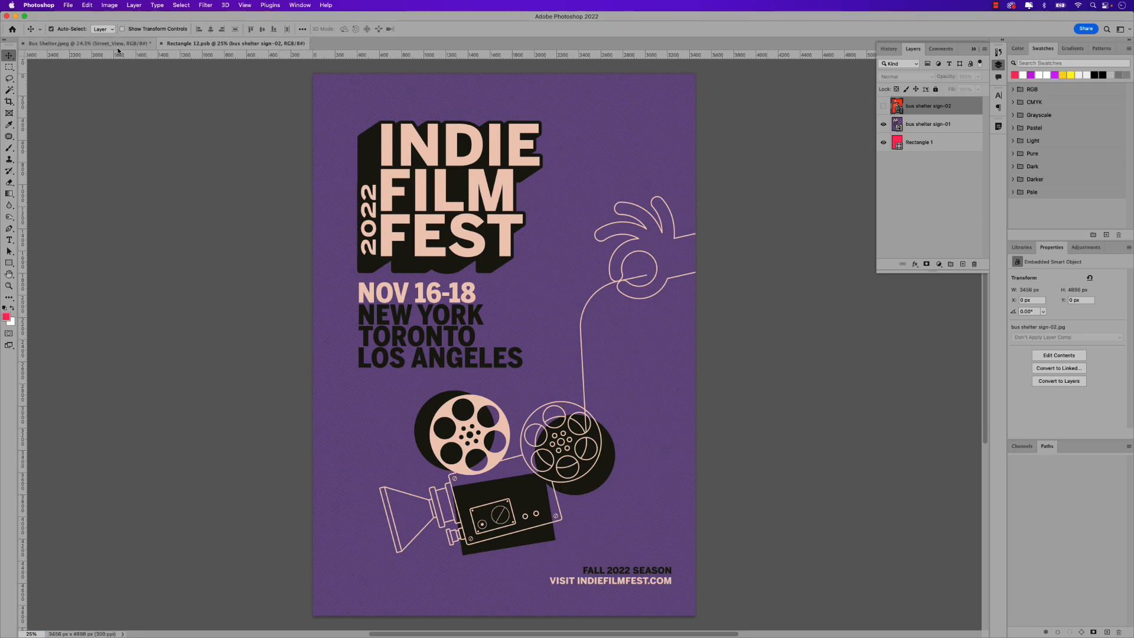
{"action": "left_click", "coordinate": [72, 43]}
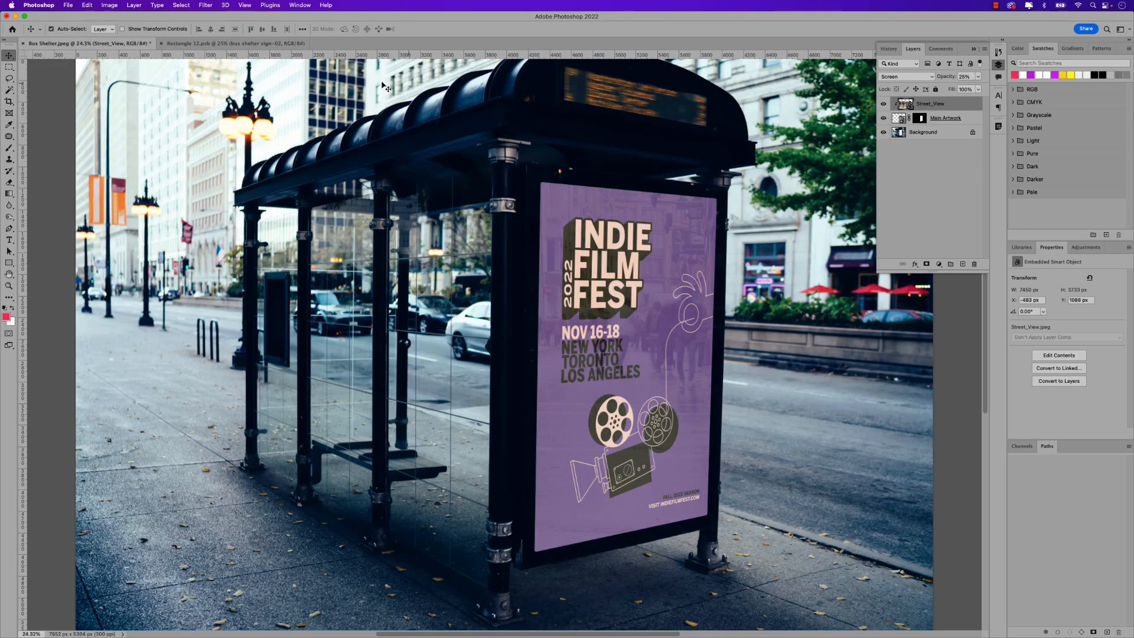
Add a Levels adjustment layer with midtones lowered to 0.83.
{"action": "left_click", "coordinate": [939, 263]}
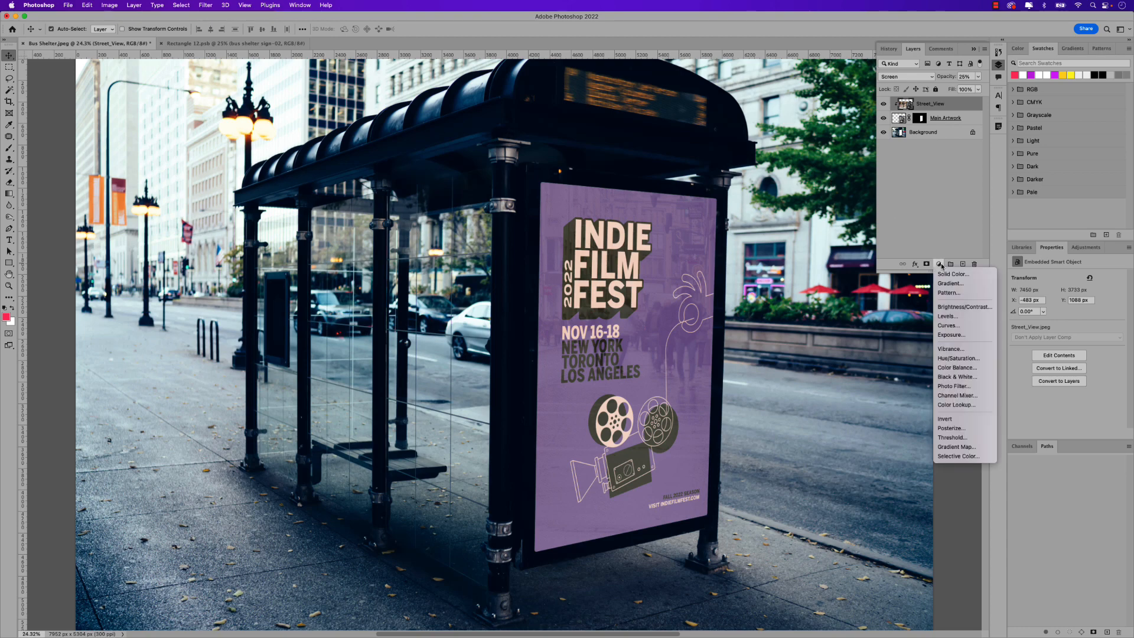
{"action": "mouse_move", "coordinate": [948, 316]}
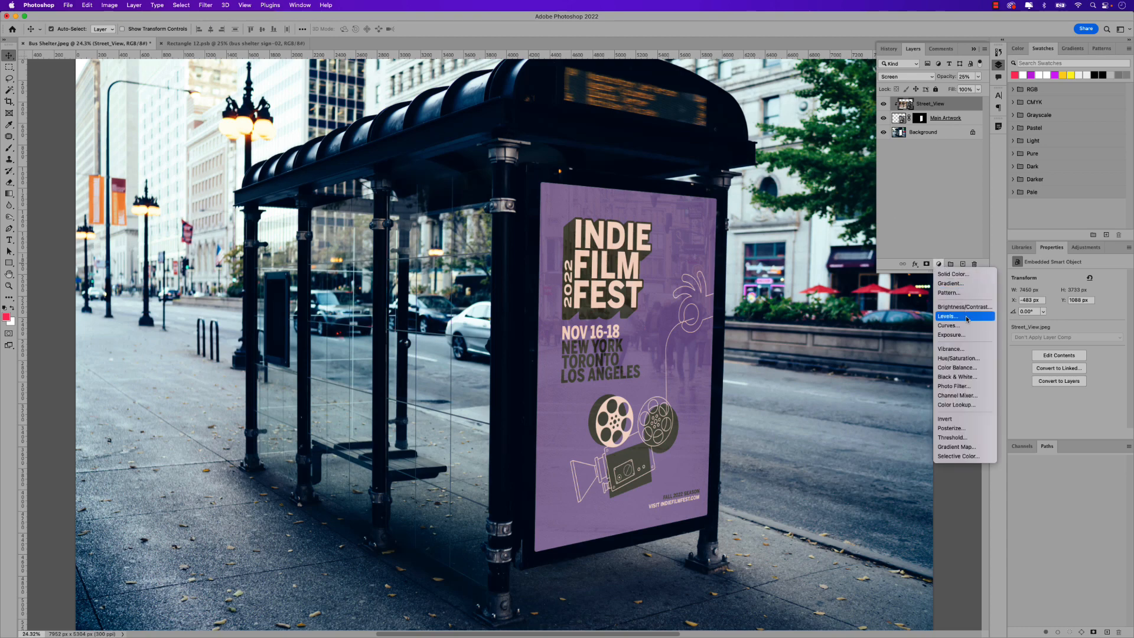
{"action": "left_click", "coordinate": [948, 316]}
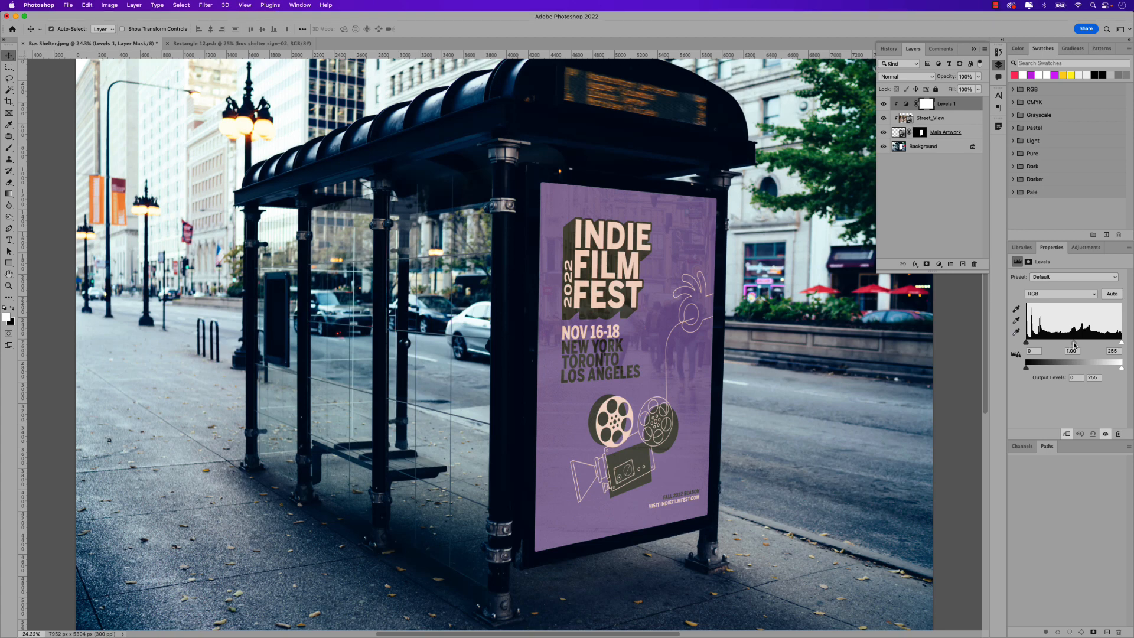
{"action": "left_click_drag", "start_coordinate": [1073, 345], "coordinate": [1063, 346]}
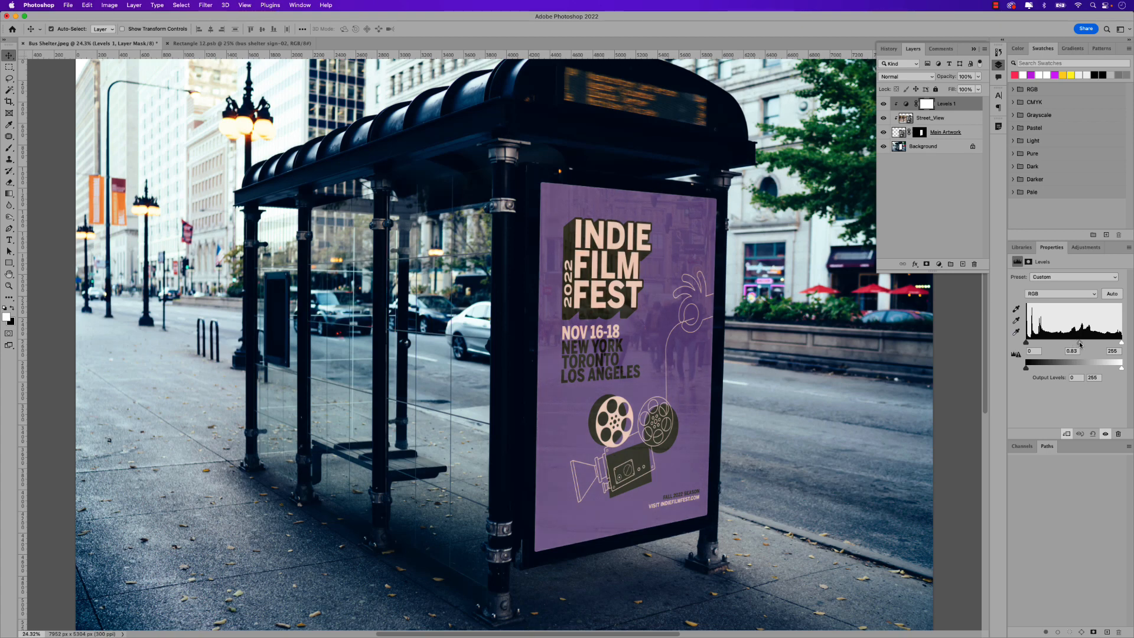